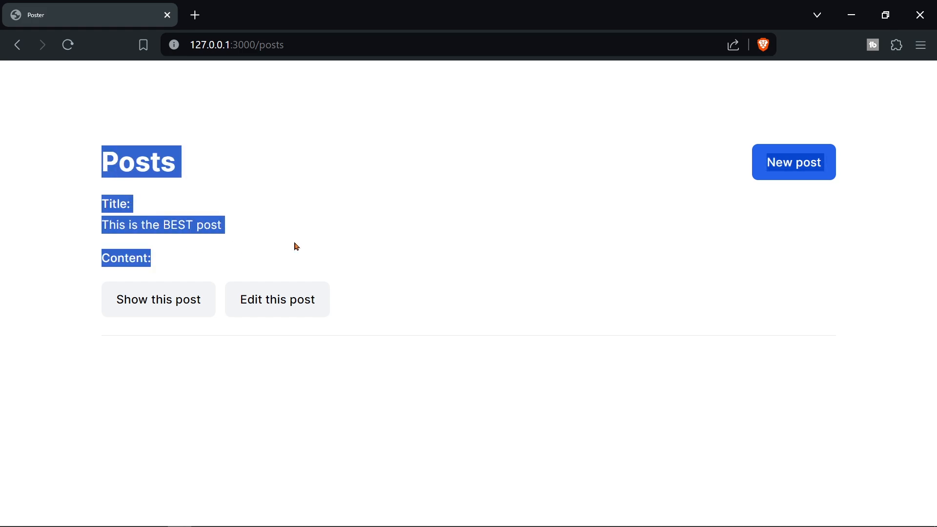
# Step: View the BEST post, then start a new post titled 'This is the worst post'
pyautogui.click(157, 299)
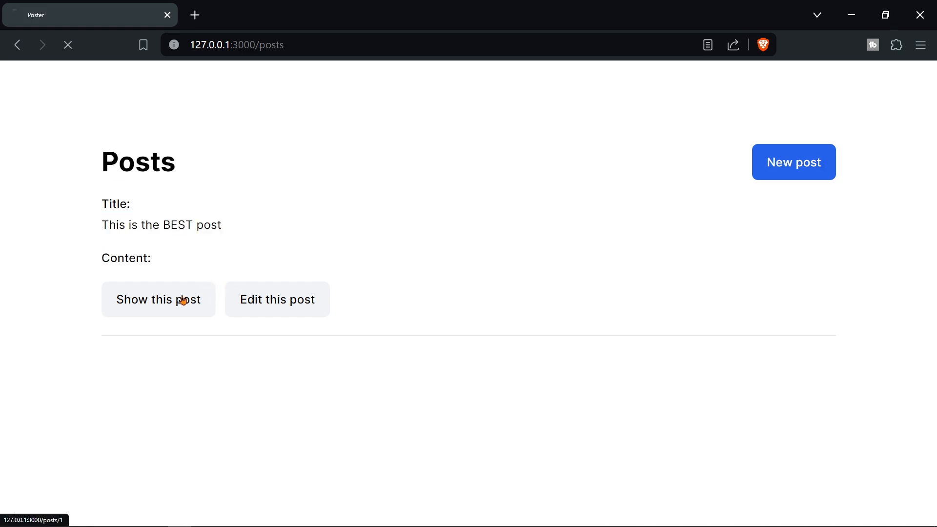
pyautogui.click(157, 299)
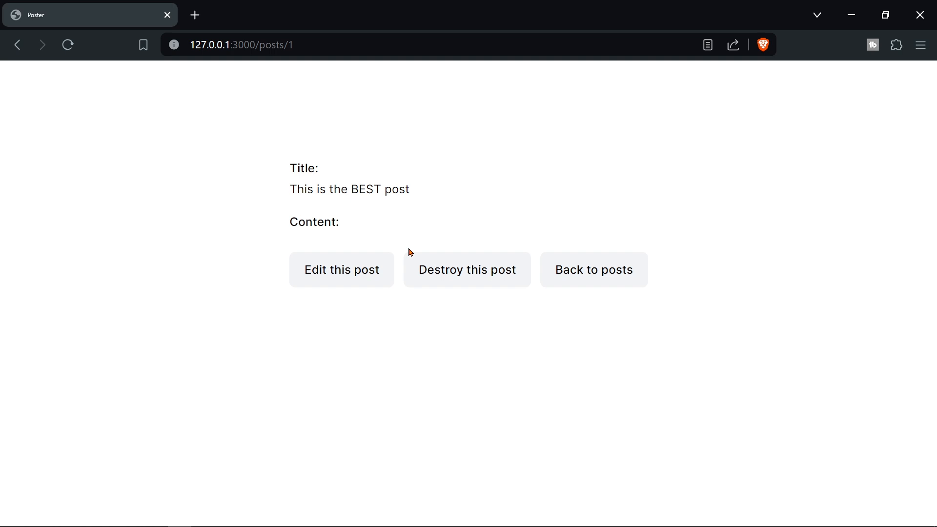
pyautogui.click(467, 270)
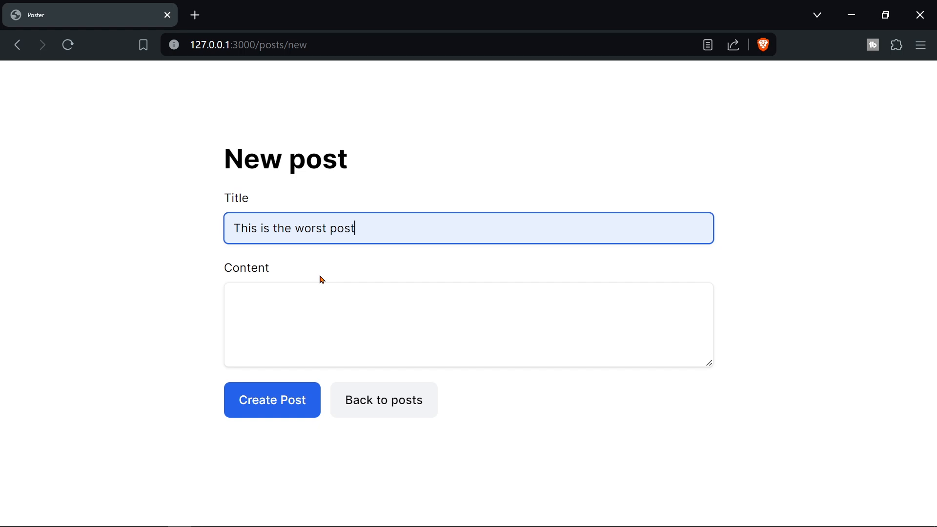
pyautogui.click(468, 325)
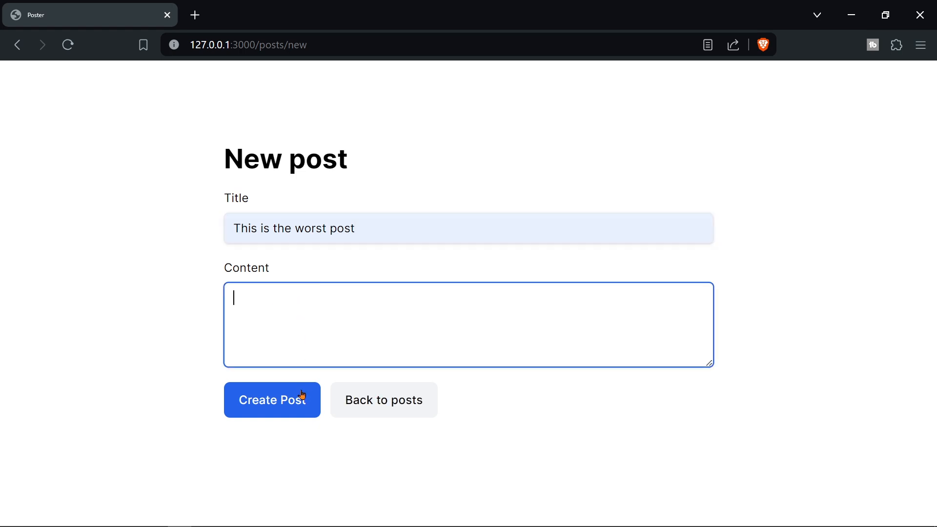
# Step: Create the post and return to the posts list showing it
pyautogui.click(272, 400)
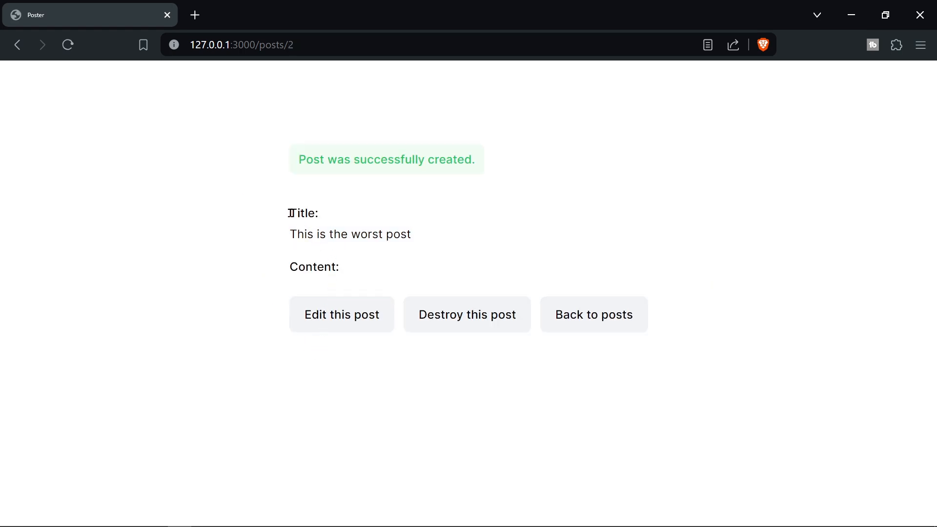
pyautogui.moveTo(372, 270)
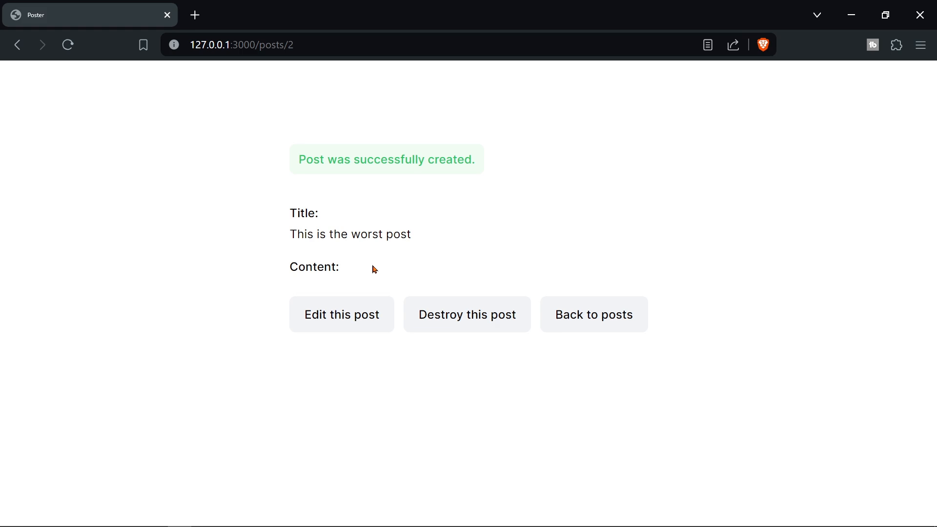
pyautogui.click(593, 315)
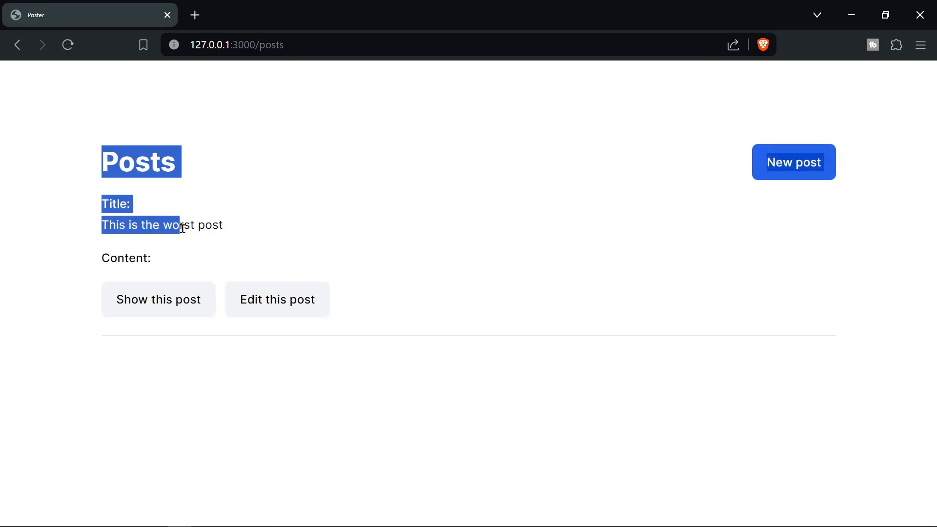
pyautogui.click(181, 169)
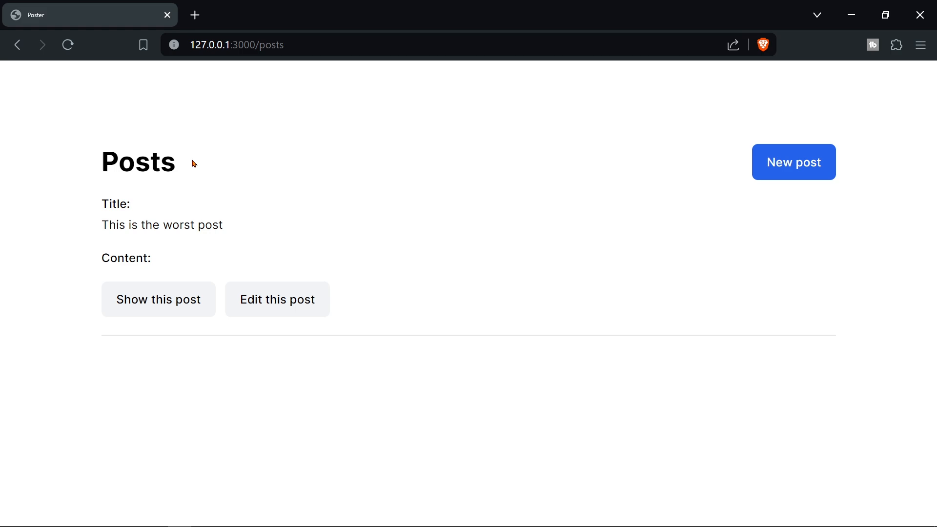
pyautogui.moveTo(187, 161)
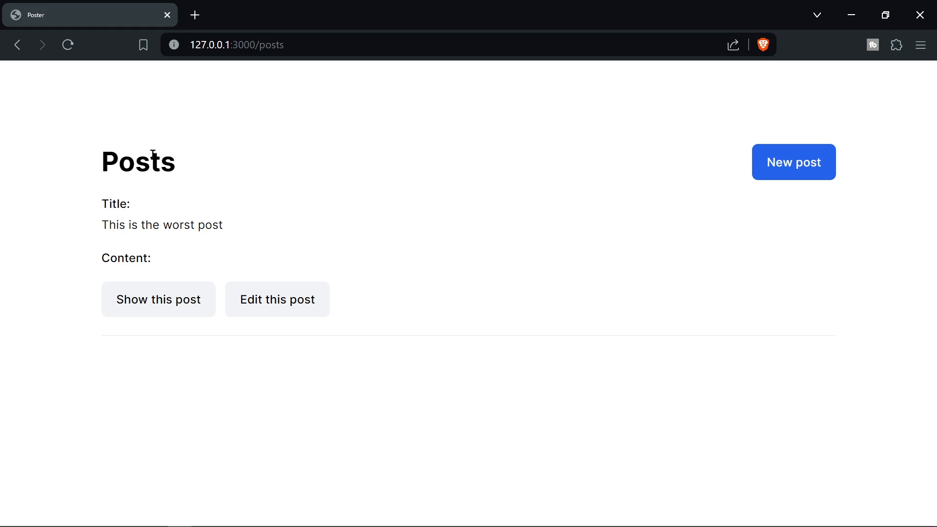
pyautogui.moveTo(269, 186)
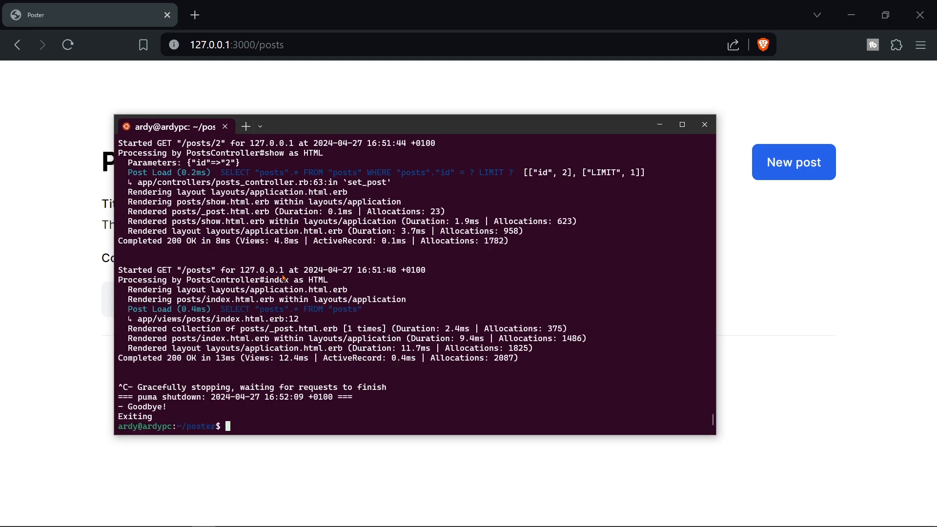
# Step: Stop the server, move into railstemplates in the editor, and begin 'rails new ... -m railstemplates/post.rb'
pyautogui.write('cd ..')
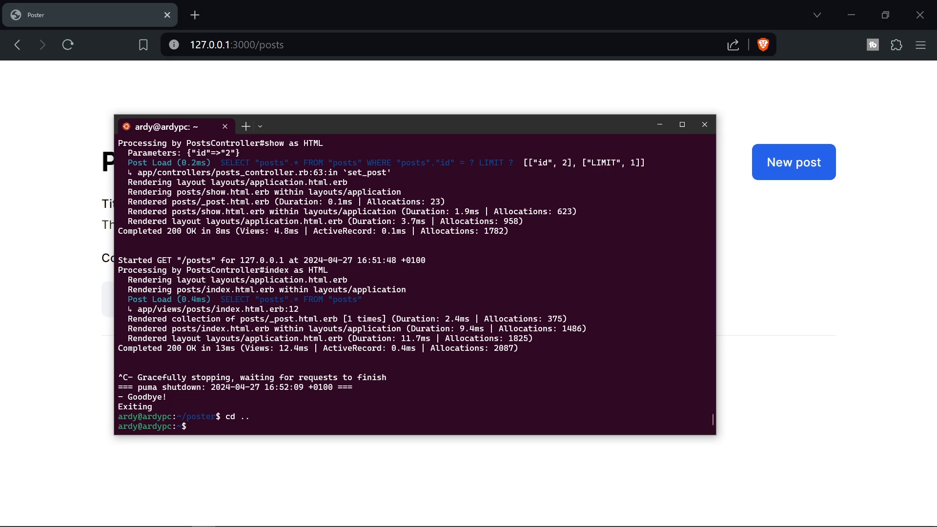
pyautogui.write('cd railstemplates')
pyautogui.write('code .')
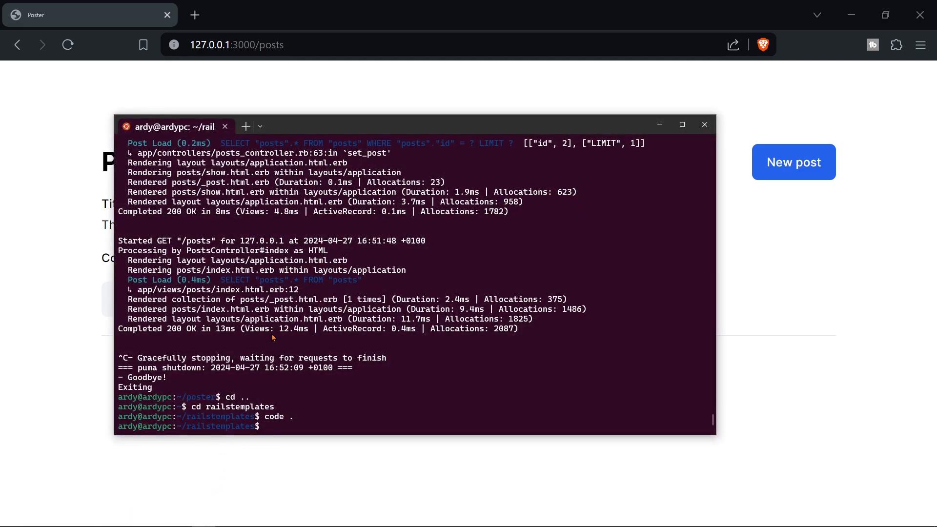
pyautogui.write('rails new eqoeq -m')
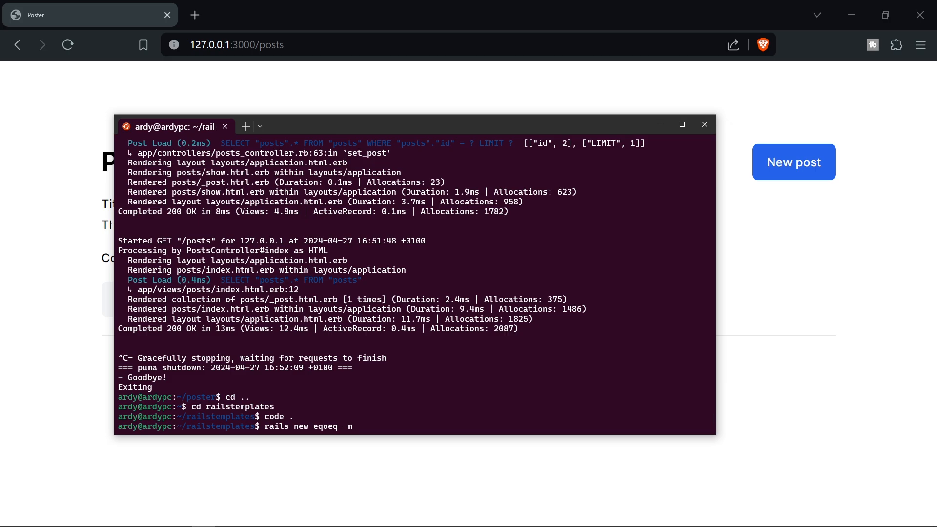
pyautogui.write('railstemplates/')
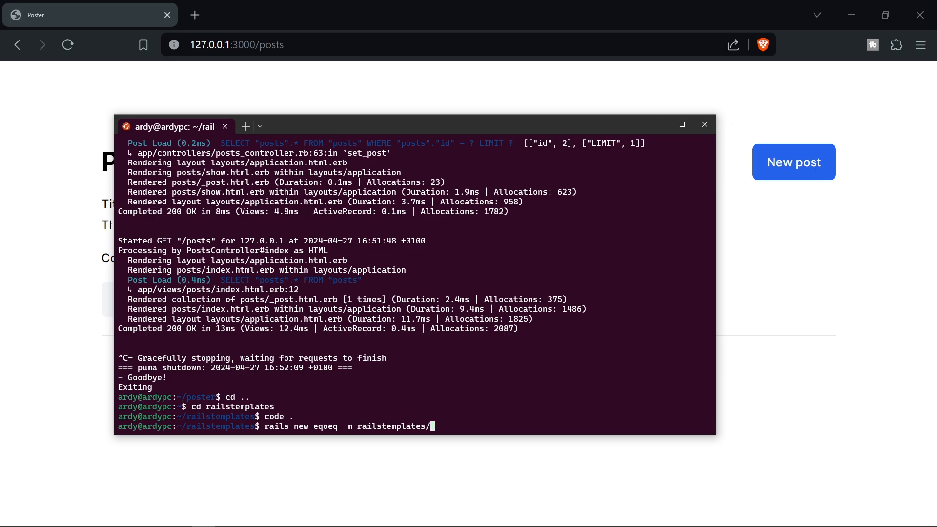
pyautogui.write('poste')
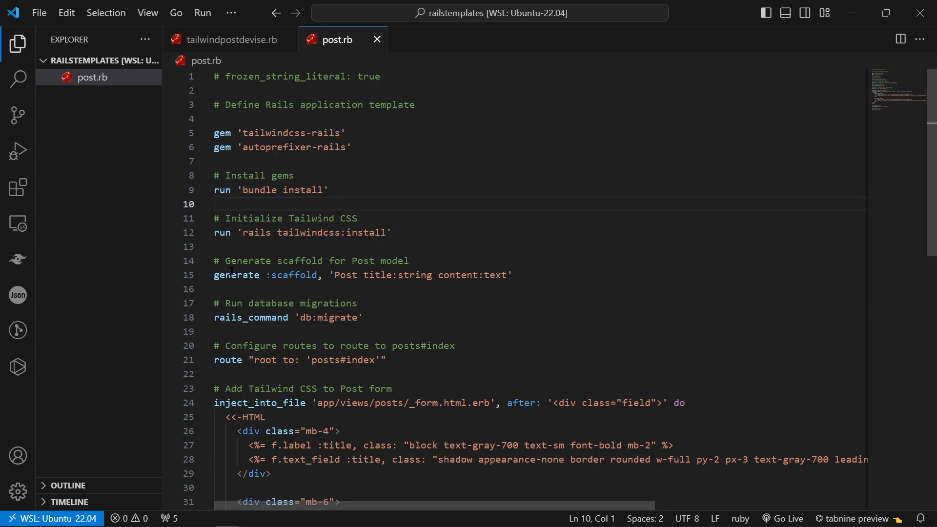
# Step: Replace the scaffold's content field name with description on line 15 of post.rb
pyautogui.doubleClick(292, 275)
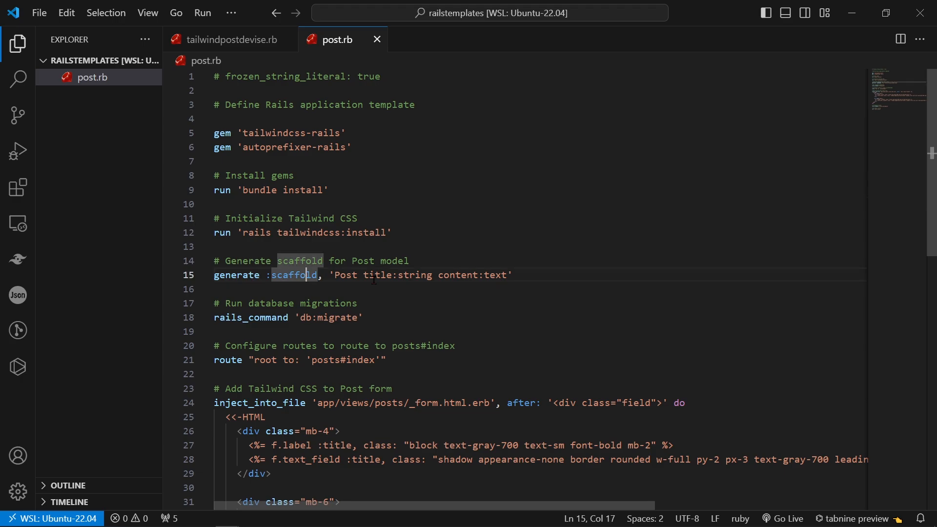
pyautogui.doubleClick(343, 275)
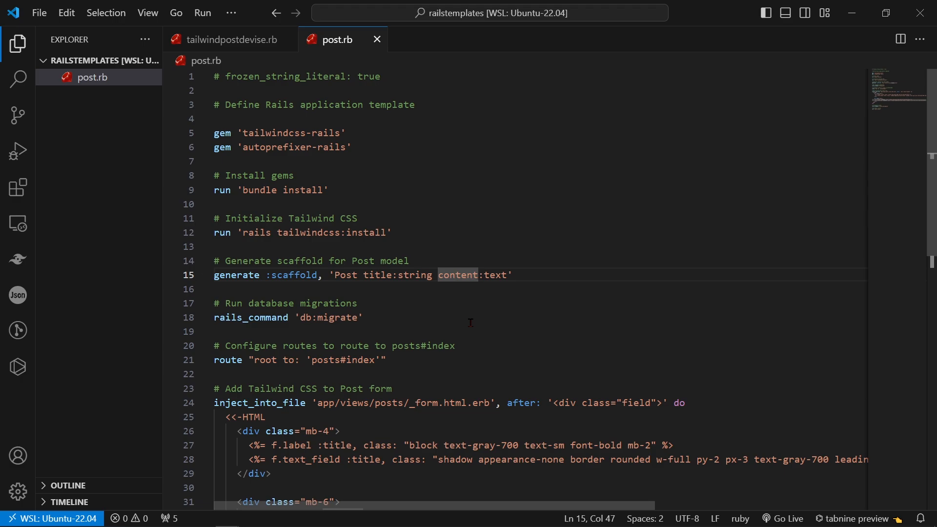
pyautogui.write('descripti')
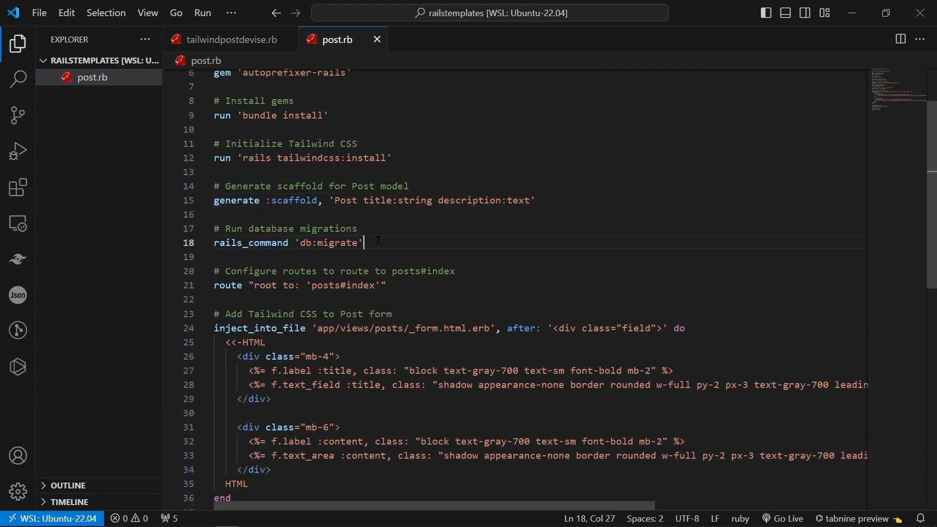
pyautogui.tripleClick(298, 247)
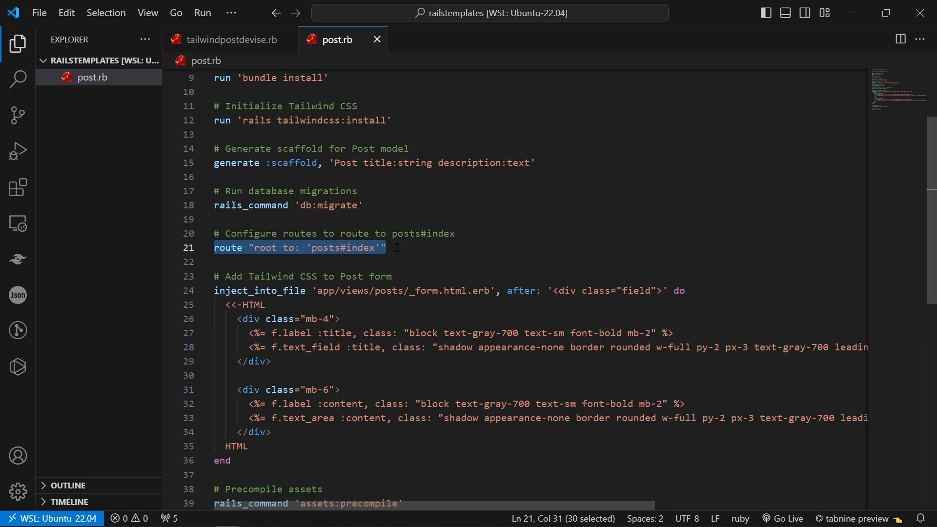
pyautogui.scroll(-3)
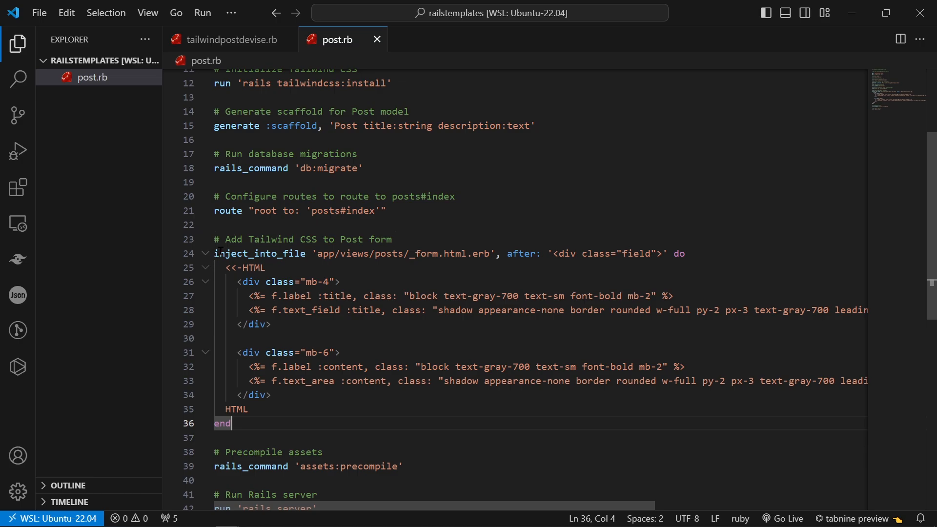
pyautogui.doubleClick(260, 253)
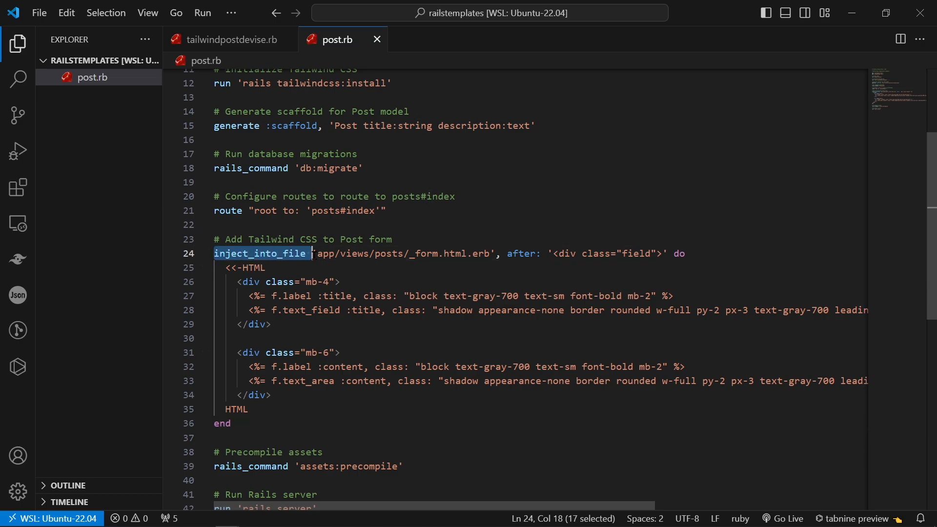
pyautogui.moveTo(310, 254); pyautogui.dragTo(490, 253)
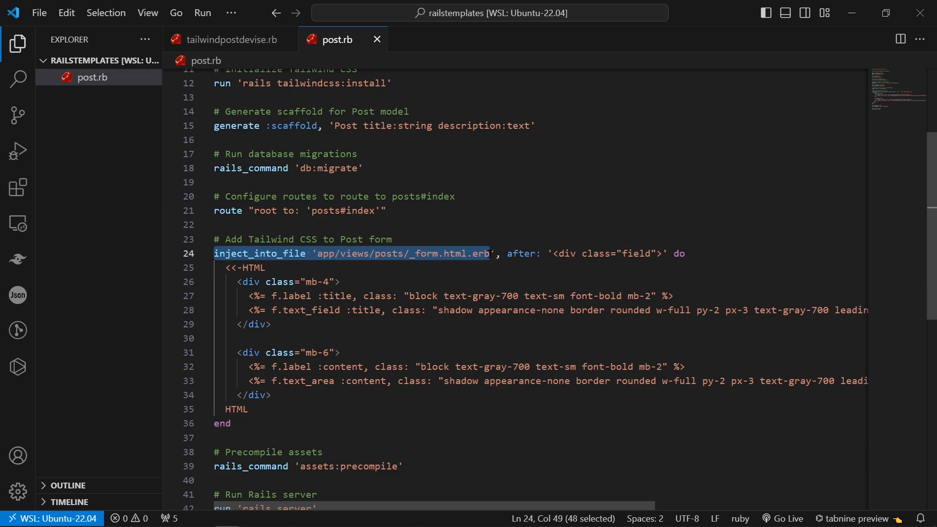
pyautogui.moveTo(490, 253); pyautogui.dragTo(618, 253)
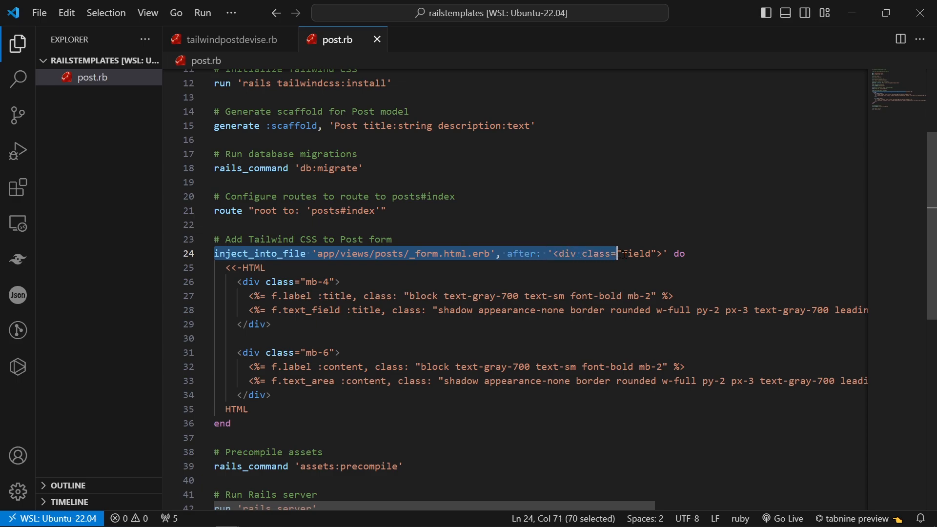
pyautogui.click(250, 408)
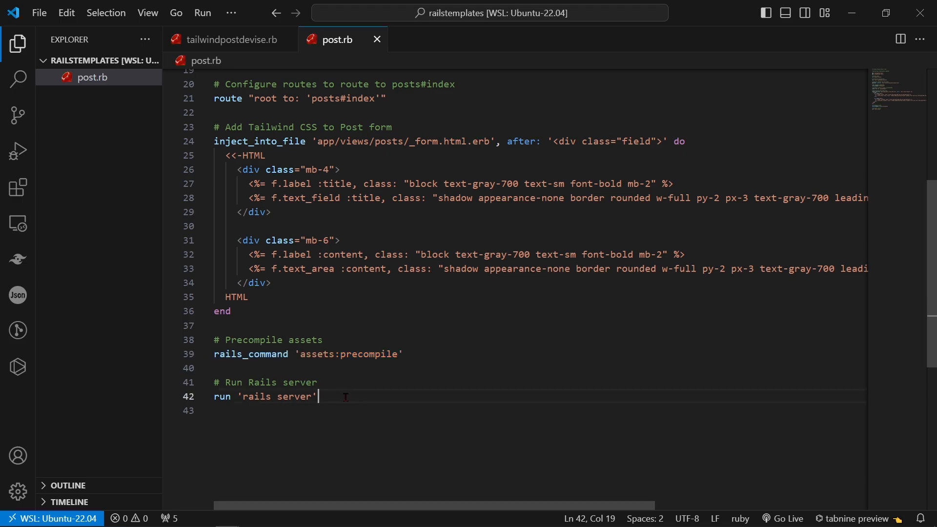
pyautogui.doubleClick(368, 354)
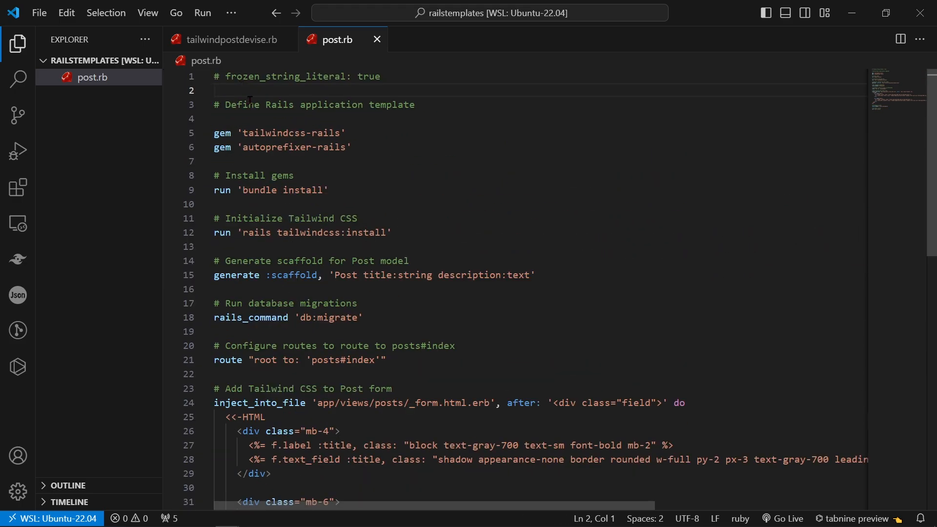
pyautogui.scroll(-3)
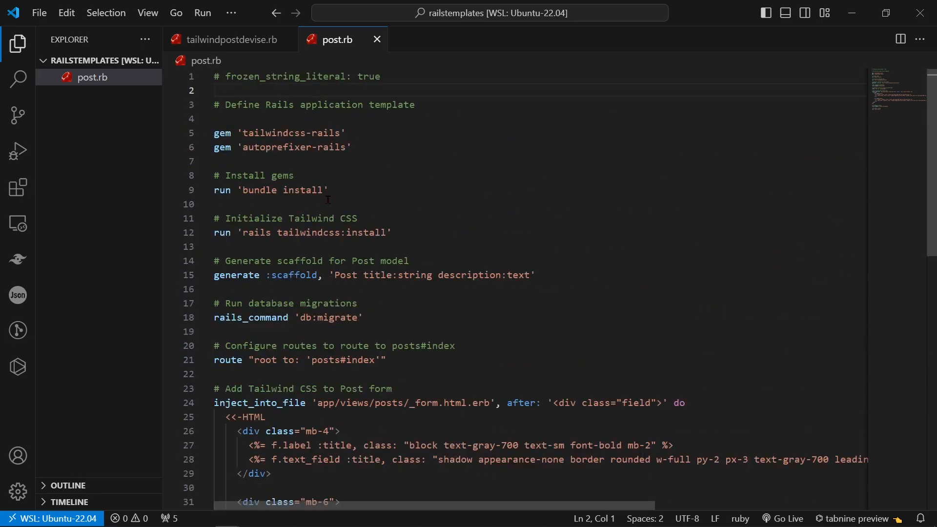
pyautogui.scroll(-3)
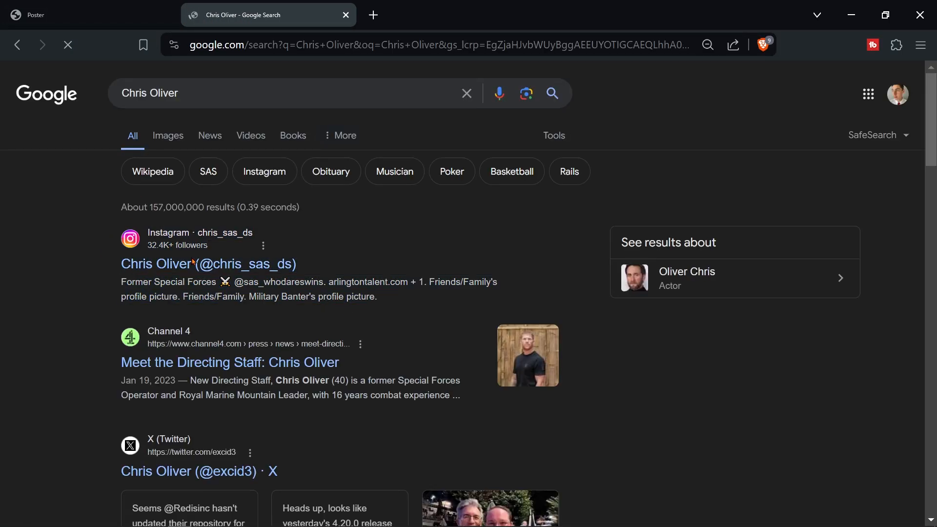
# Step: Browse the developer's Instagram profile, then head to hatchbox in a new tab
pyautogui.click(208, 263)
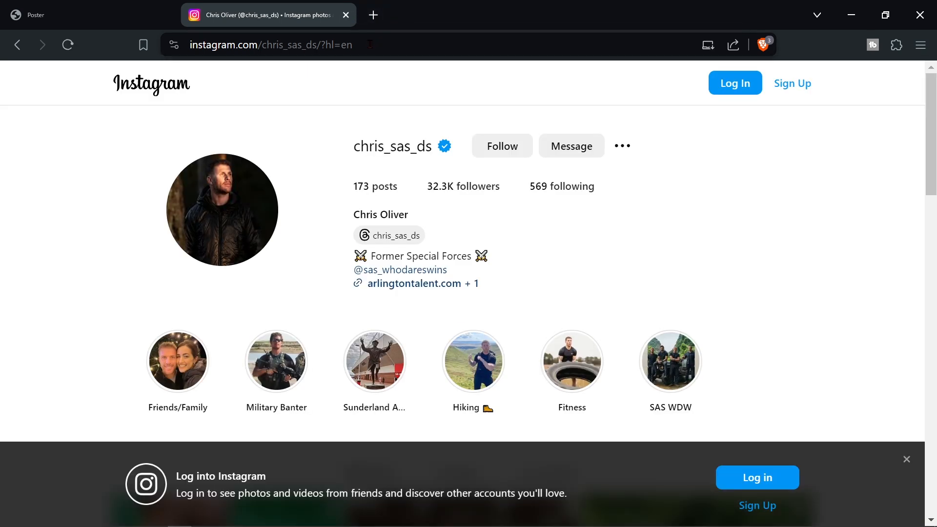
pyautogui.scroll(-3)
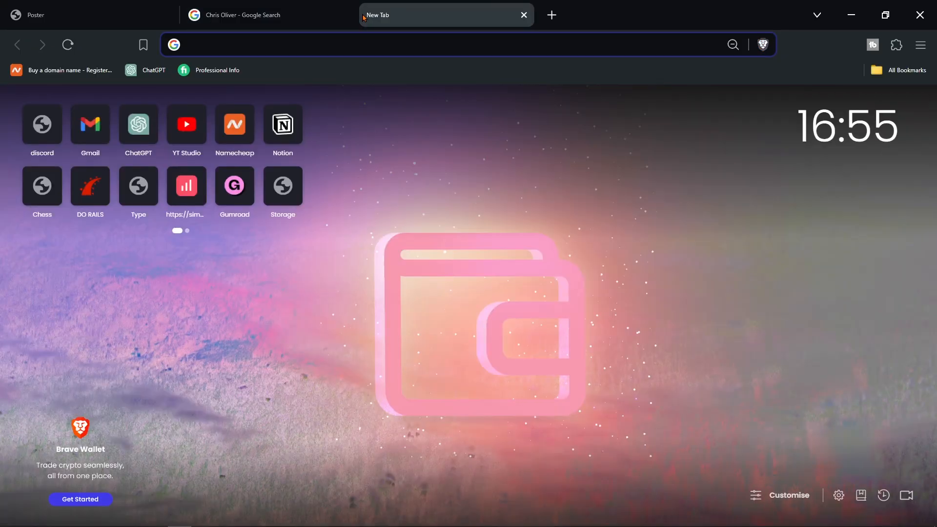
pyautogui.write('hatchbox.io')
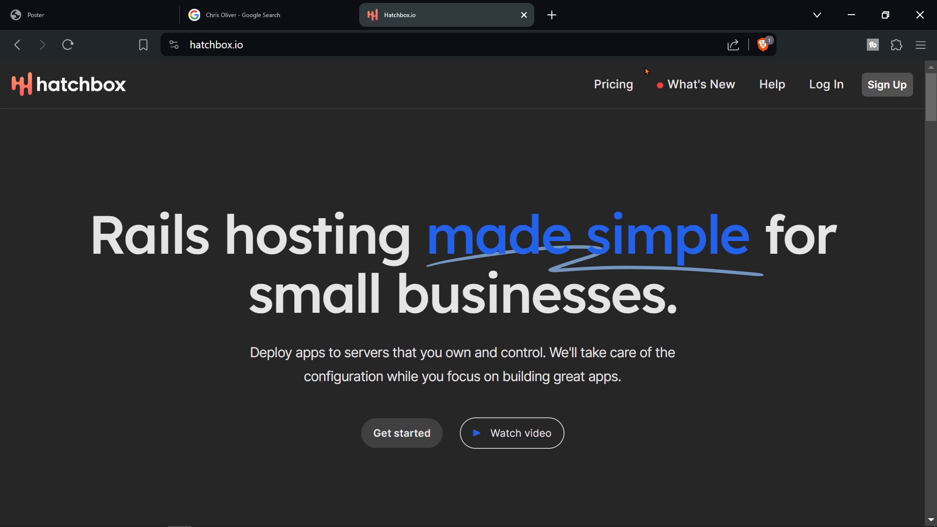
# Step: Scroll through the Hatchbox Rails hosting page, then start a new tab with 'railsb' typed
pyautogui.scroll(-3)
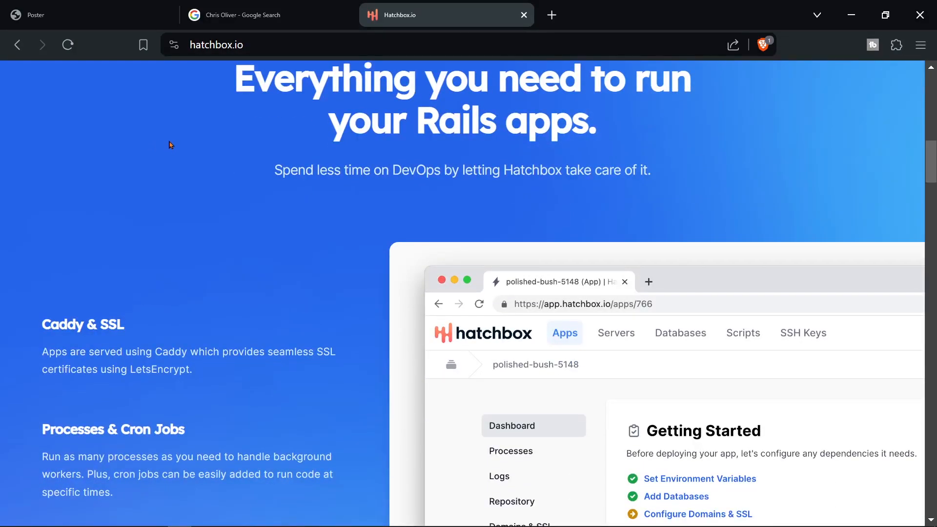
pyautogui.scroll(-3)
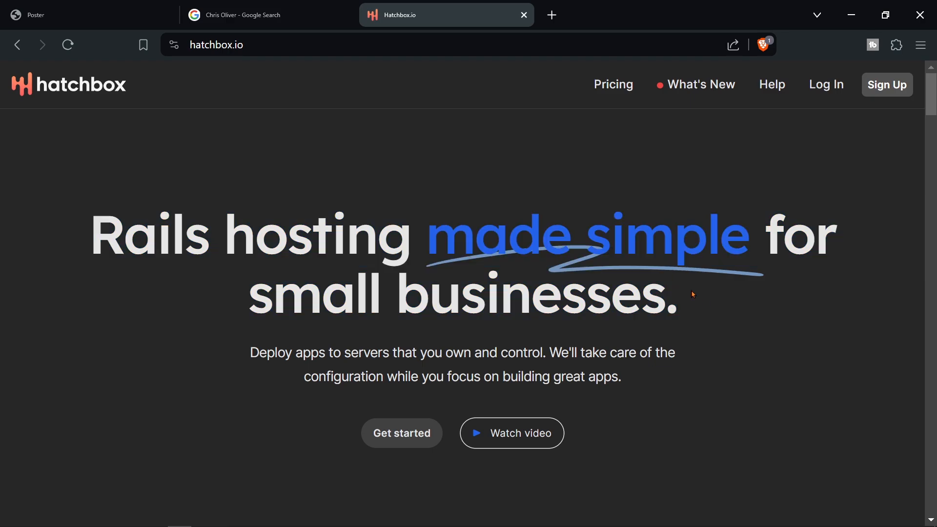
pyautogui.moveTo(118, 181)
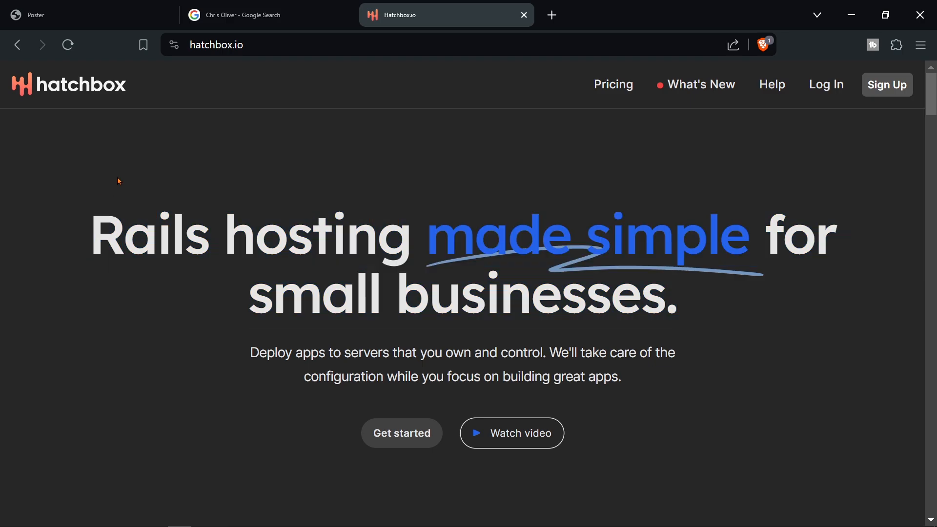
pyautogui.write('railsb')
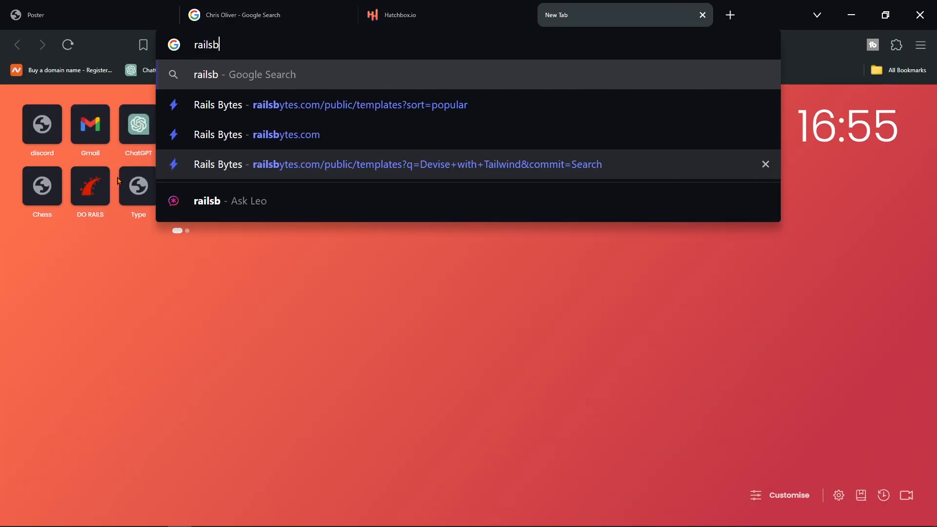
# Step: Go to railsbytes.com, explore its template library, and sort it by Most Popular
pyautogui.click(298, 135)
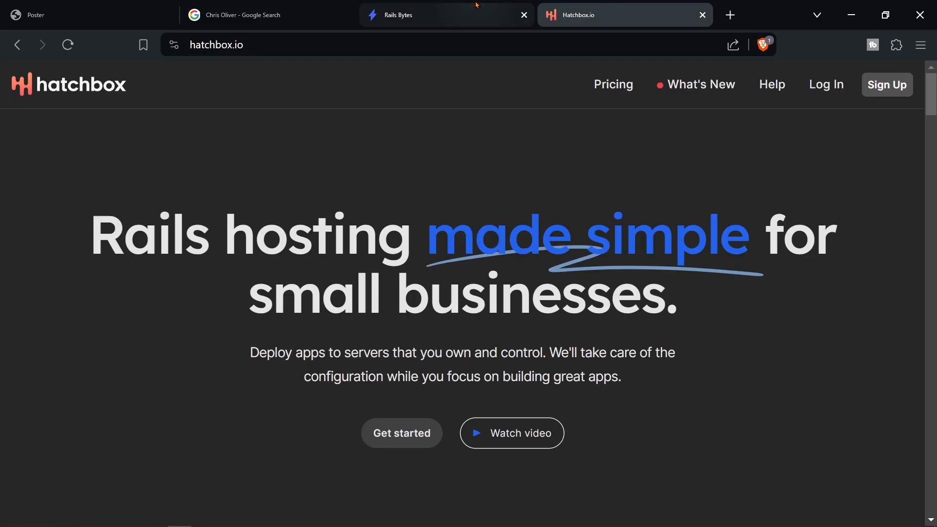
pyautogui.click(445, 15)
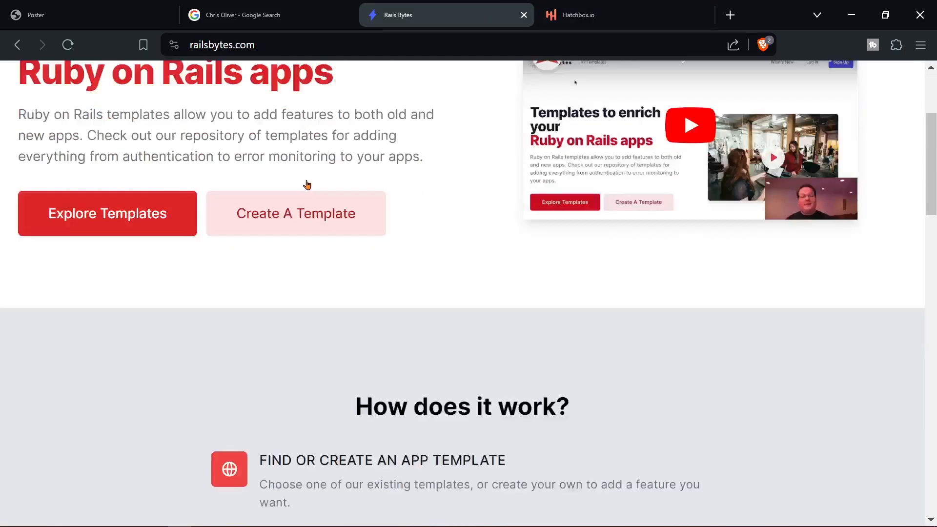
pyautogui.scroll(-3)
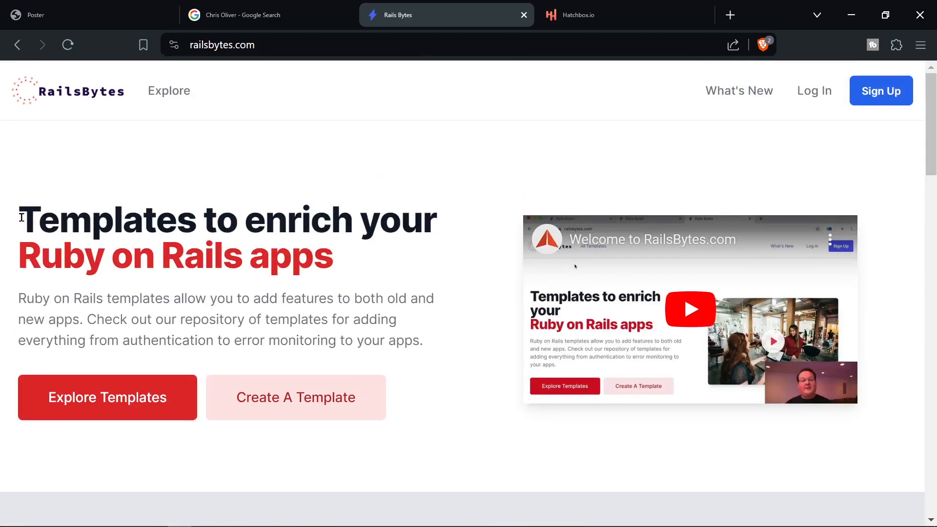
pyautogui.moveTo(20, 219); pyautogui.dragTo(335, 261)
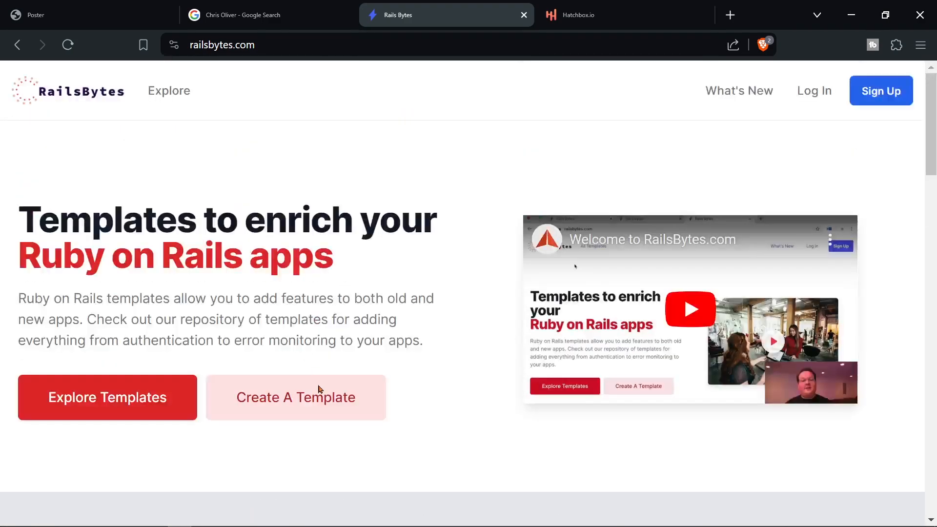
pyautogui.scroll(-3)
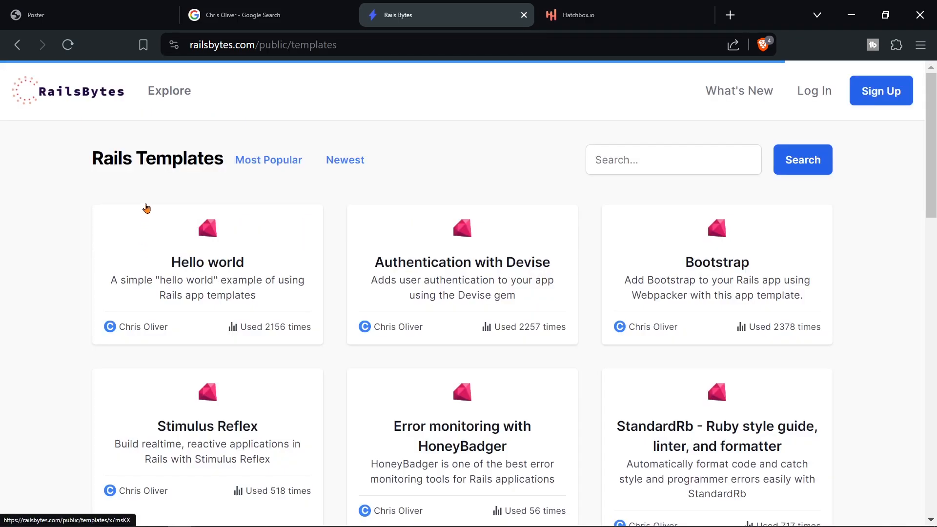
pyautogui.moveTo(369, 254)
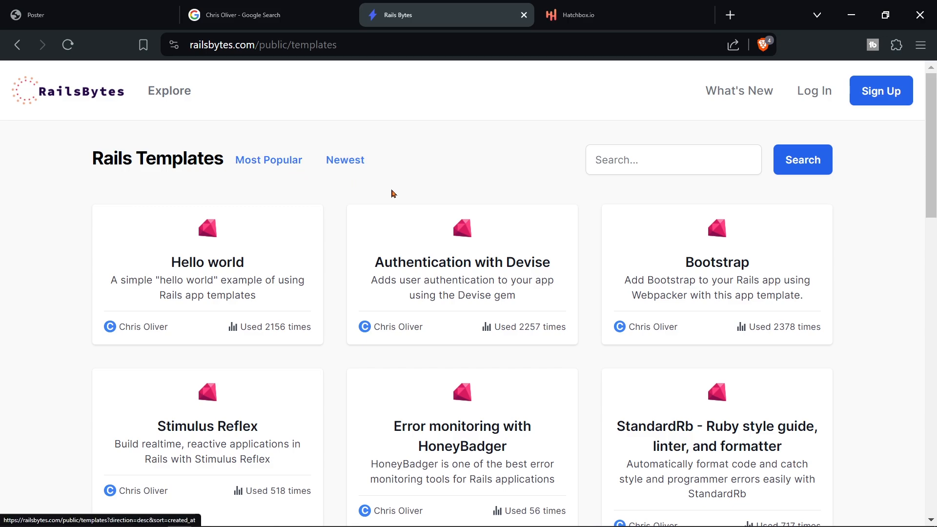
pyautogui.click(268, 160)
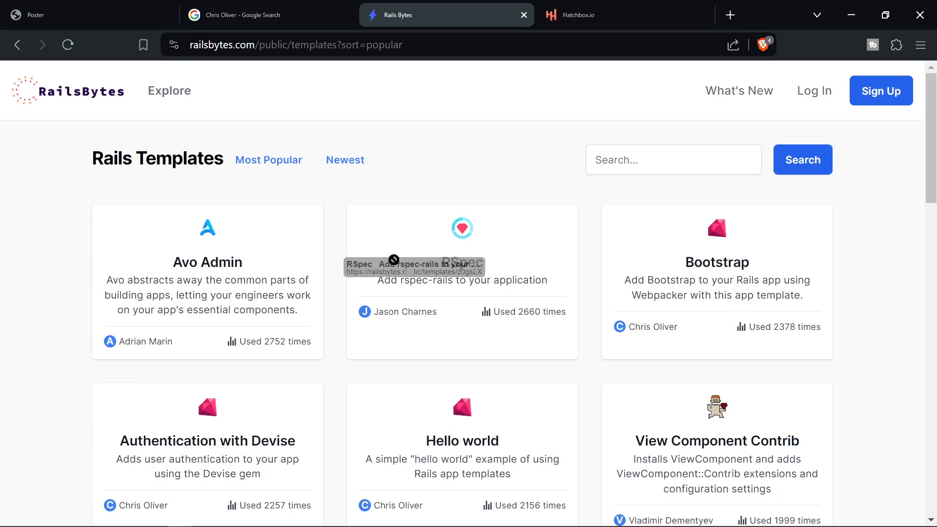
pyautogui.moveTo(528, 286)
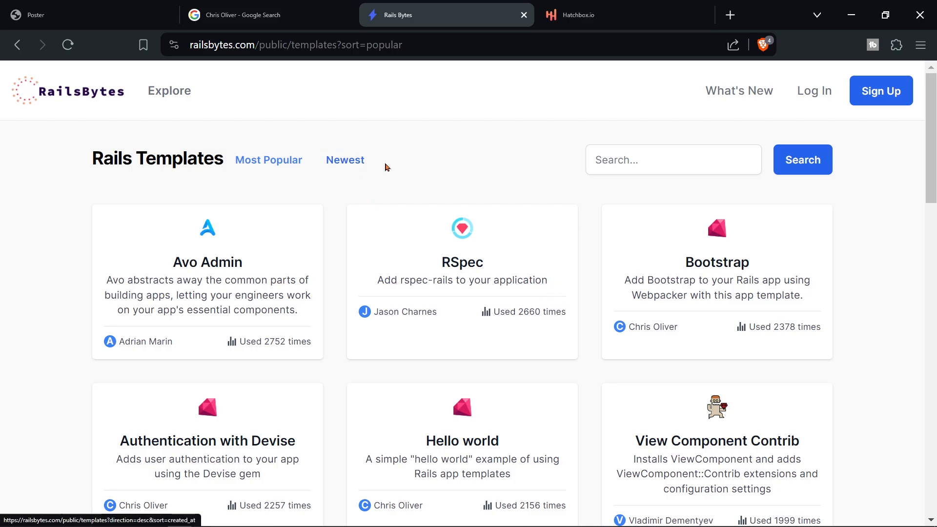
pyautogui.moveTo(310, 134)
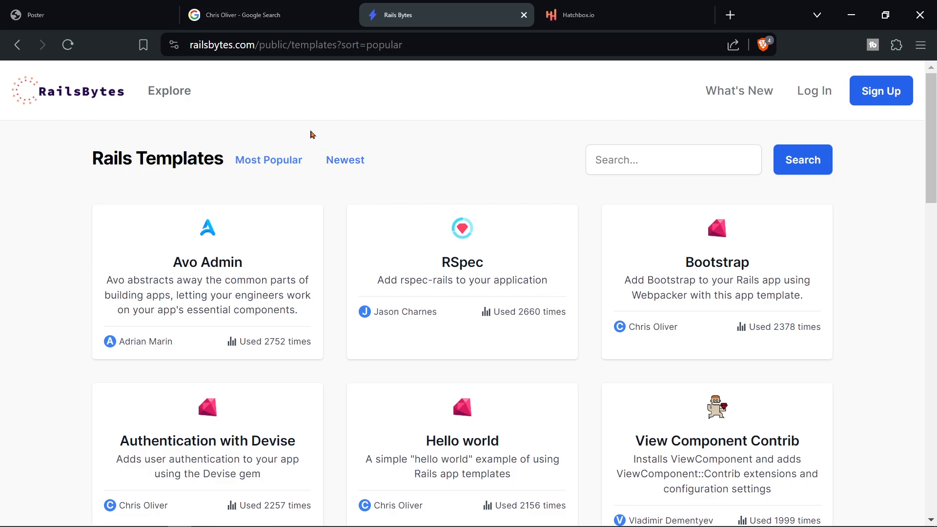
# Step: Search 'gorails', open the GoRails homepage, and flip between the Hatchbox and GoRails tabs
pyautogui.write('gorails&oq=gorails&gs_lcrp=EgZjaHJvbWUyBggAEEUYOTIGCAEQLhhA0gEIMTQ1M...')
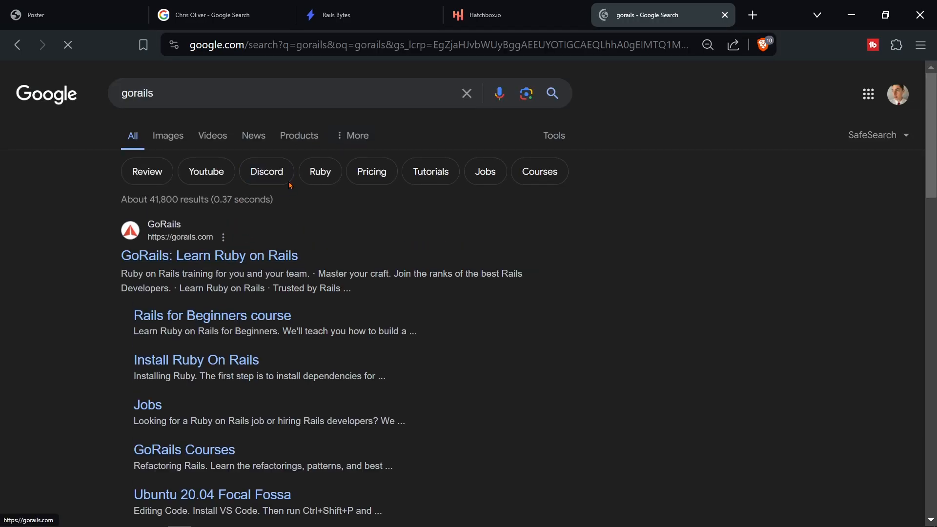
pyautogui.click(208, 255)
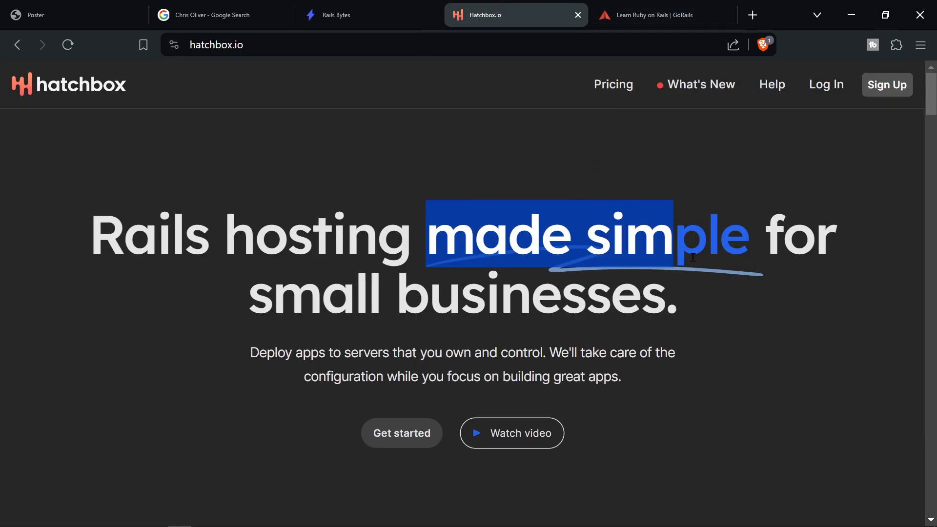
pyautogui.click(657, 15)
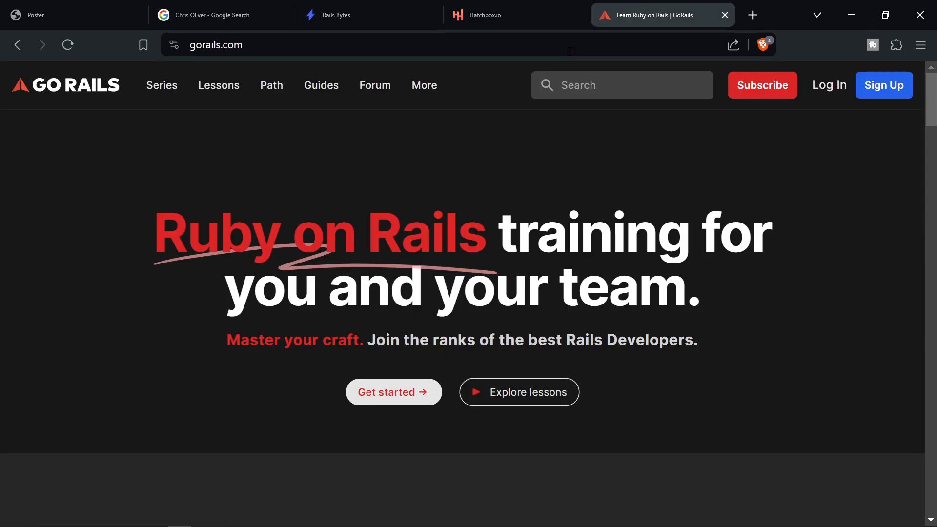
pyautogui.click(515, 14)
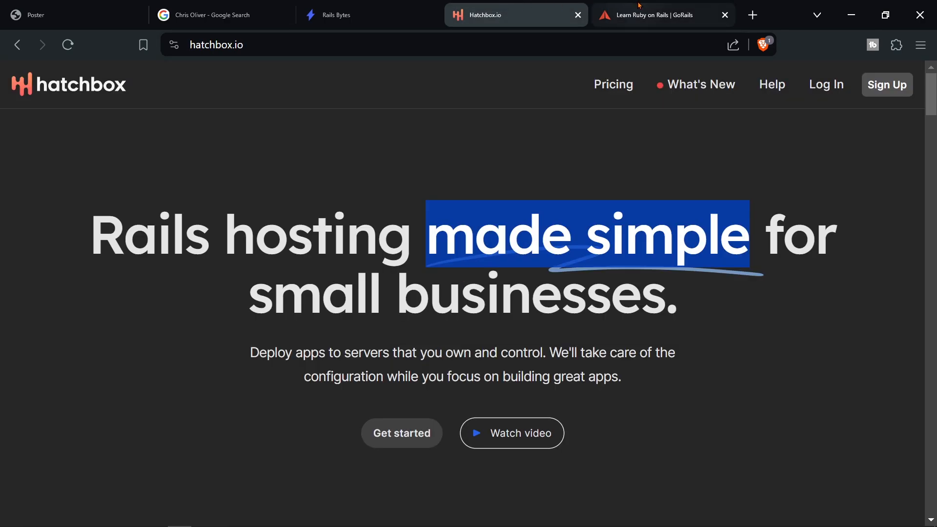
pyautogui.click(657, 15)
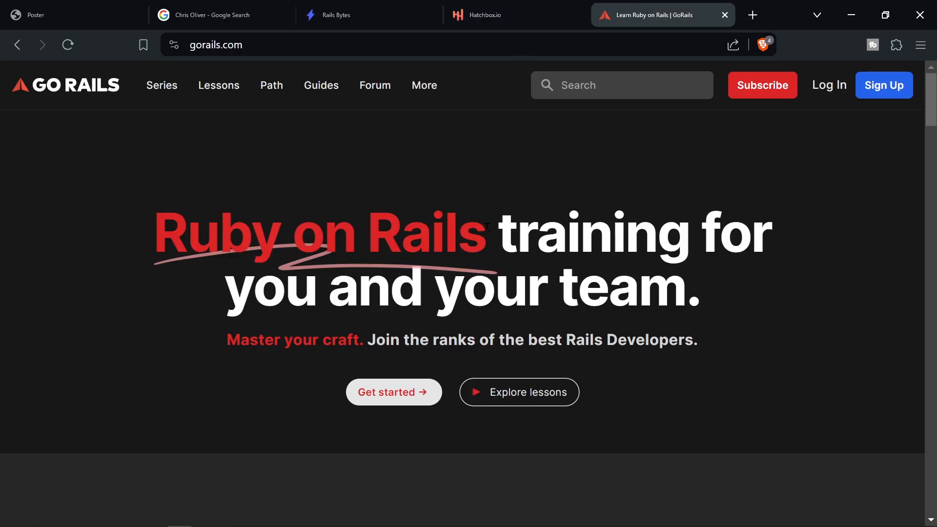
pyautogui.moveTo(484, 14)
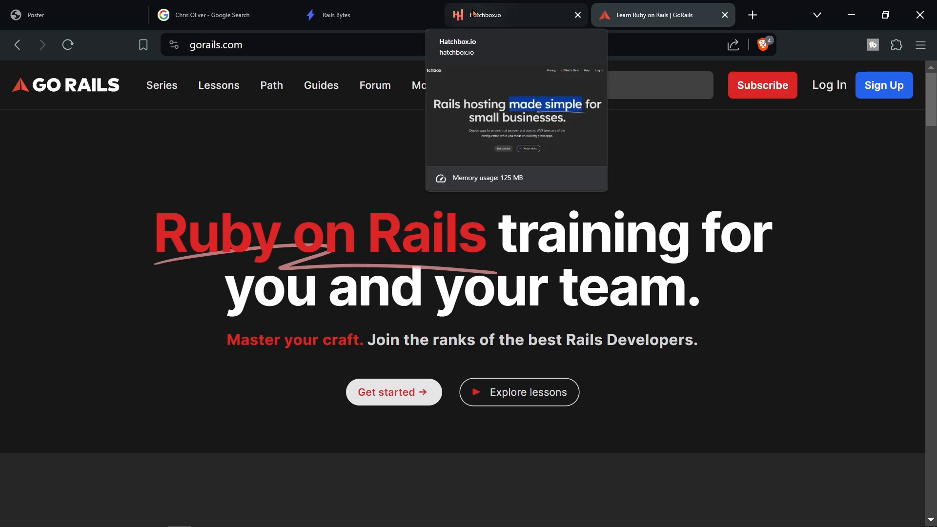
pyautogui.moveTo(450, 88)
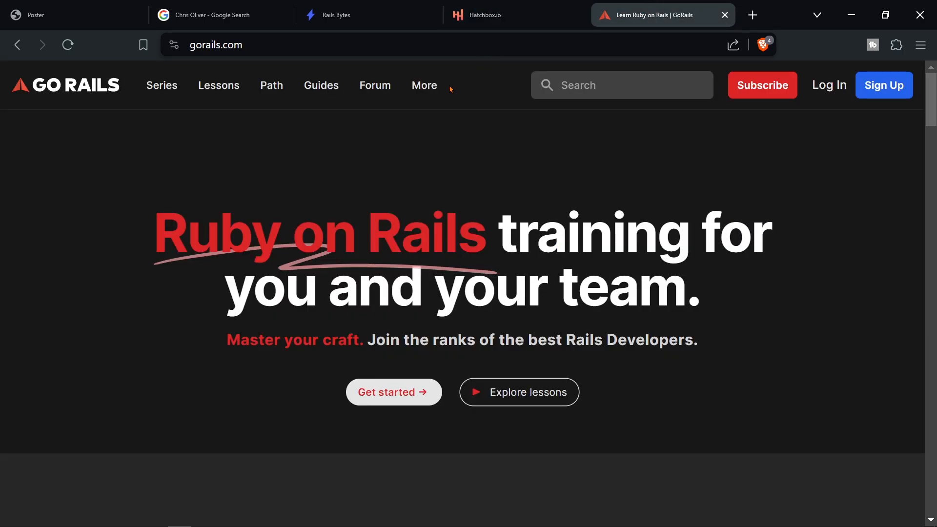
# Step: Scroll down the GoRails homepage through its content and developer testimonials
pyautogui.scroll(-3)
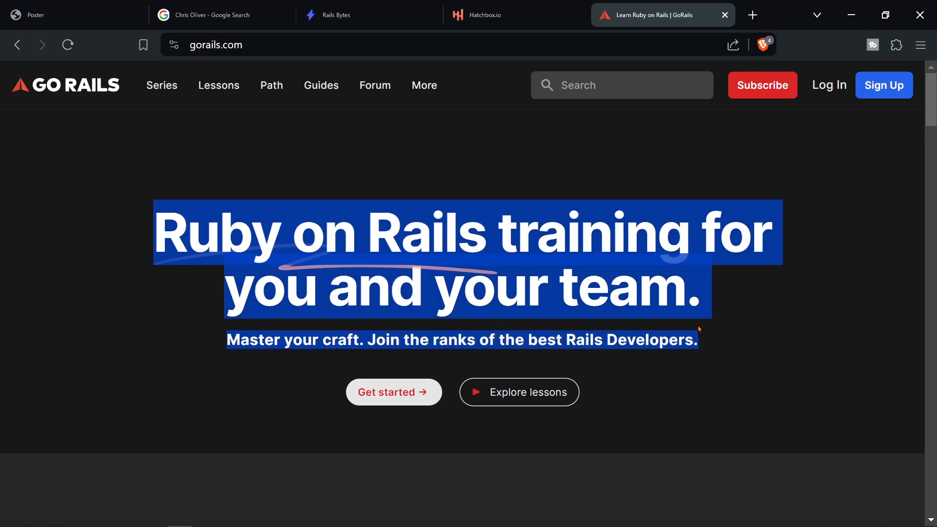
pyautogui.click(269, 127)
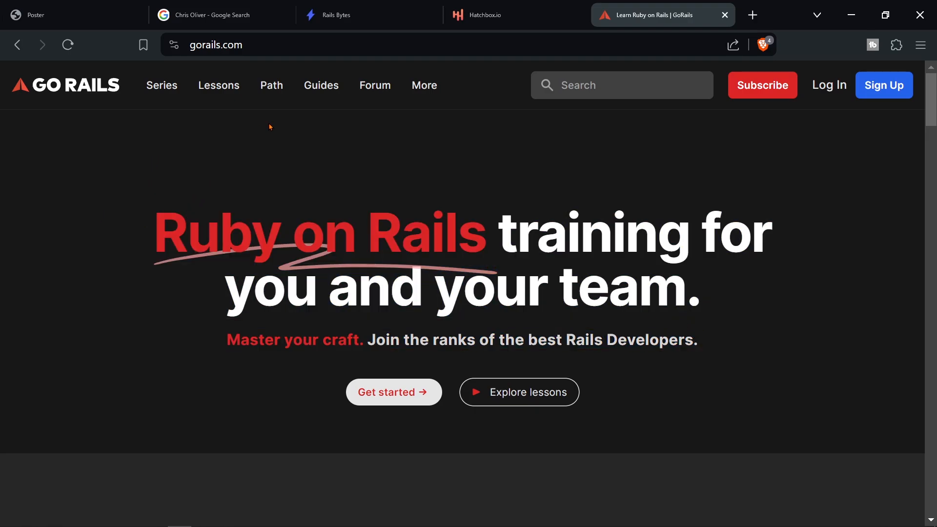
pyautogui.scroll(-3)
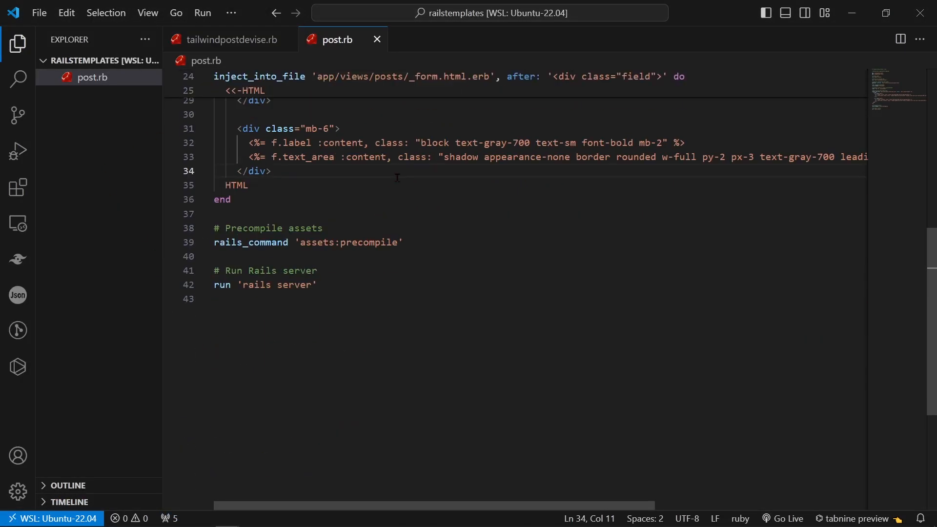
pyautogui.press('ctrl+a')
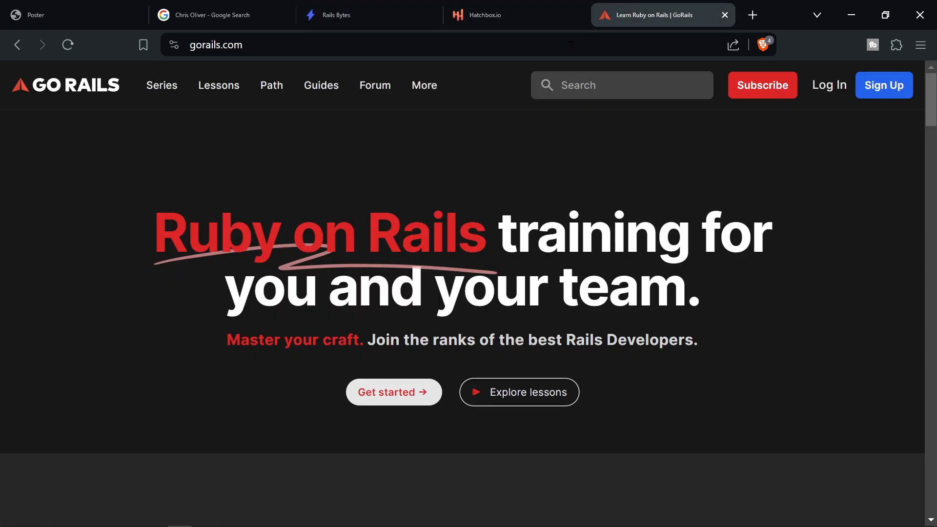
pyautogui.scroll(-3)
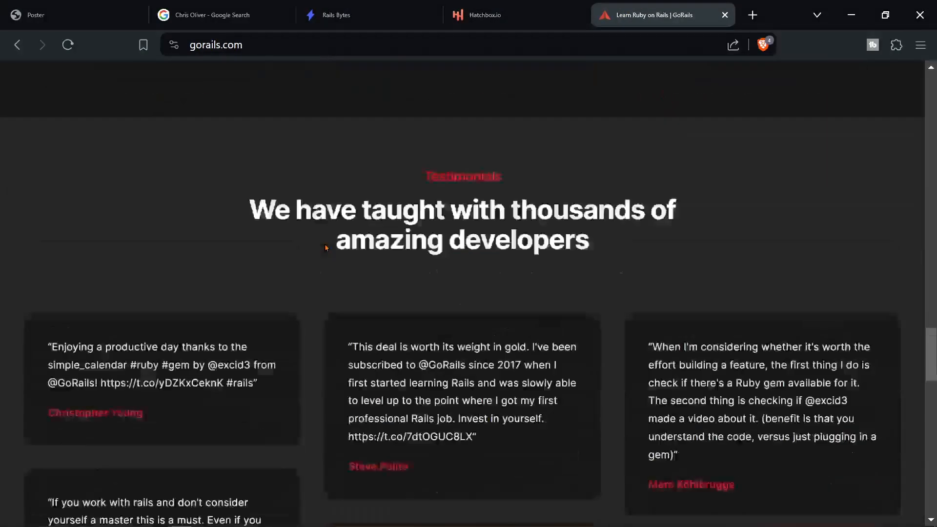
pyautogui.scroll(-3)
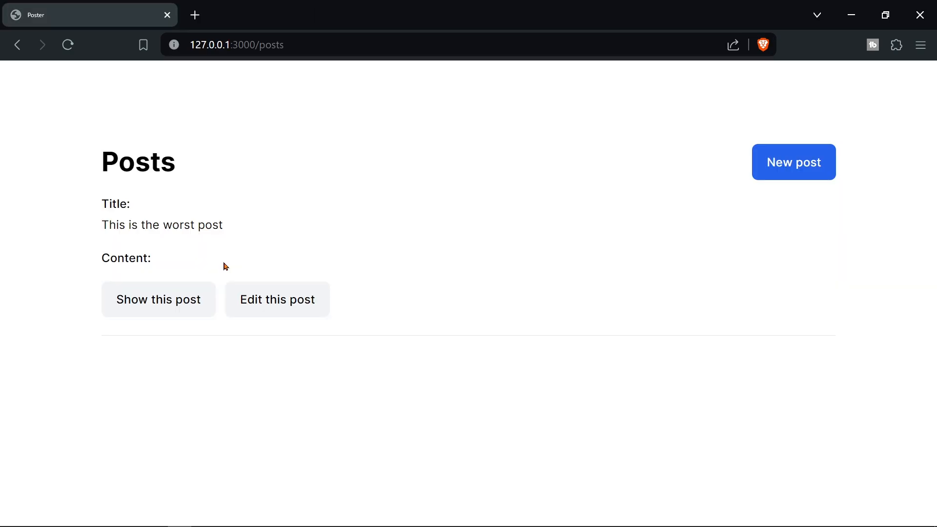
# Step: Review the Poster posts list showing 'This is the worst post'
pyautogui.moveTo(101, 161); pyautogui.dragTo(227, 233)
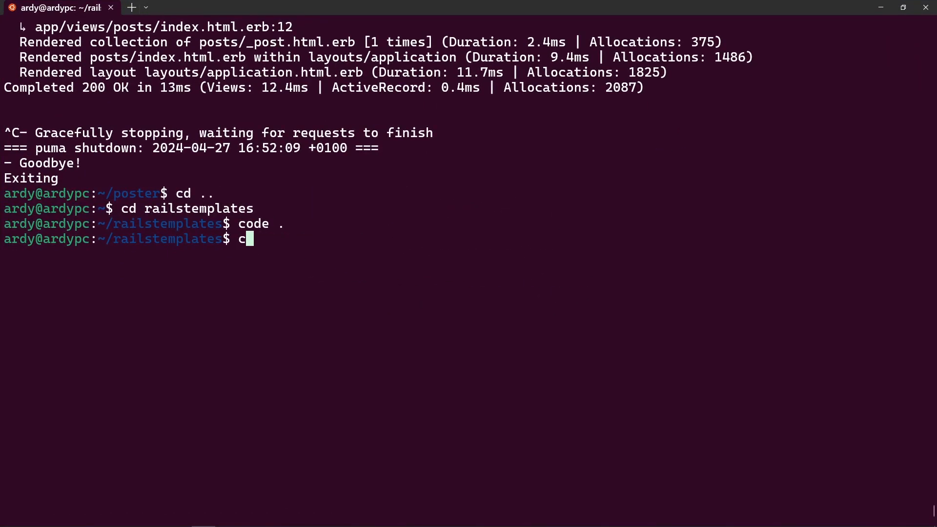
# Step: Move into railsprojects and type 'rails new blogapp -m', fixing app-name typos
pyautogui.press('Enter')
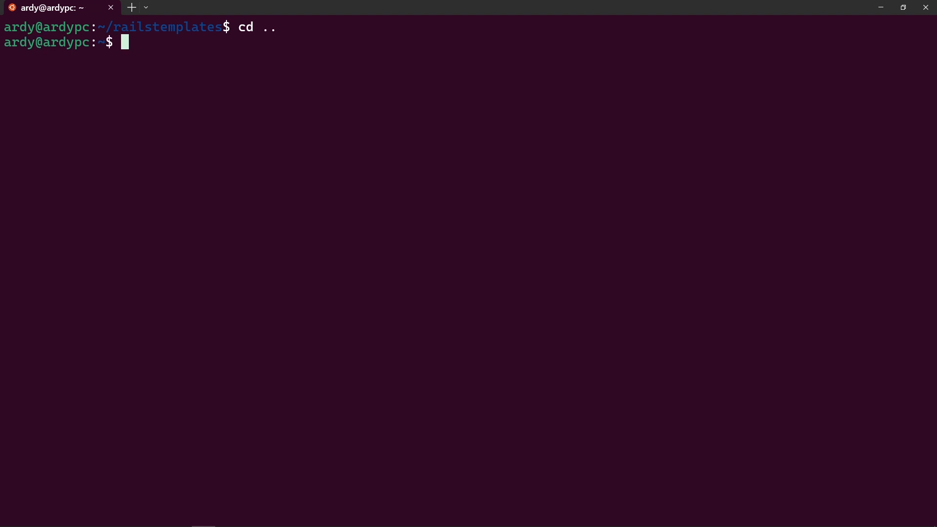
pyautogui.write('cd railsprojects')
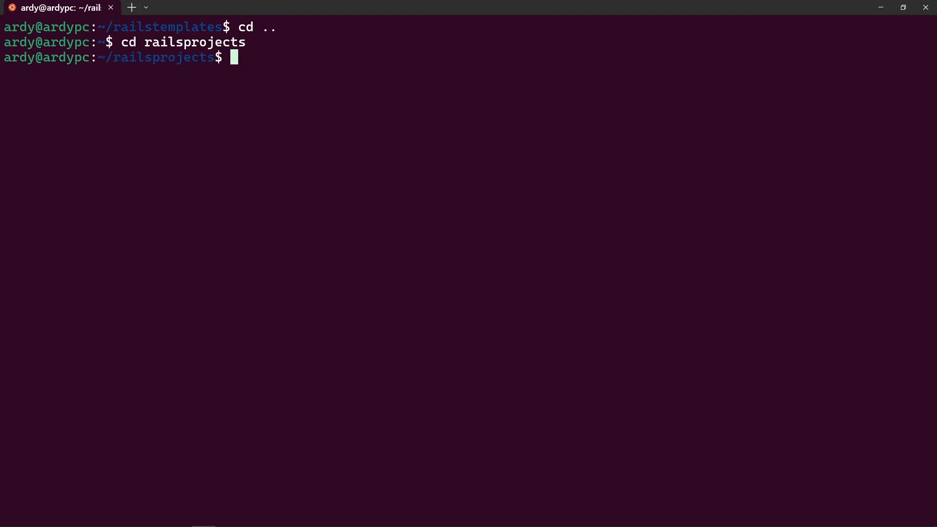
pyautogui.moveTo(654, 142)
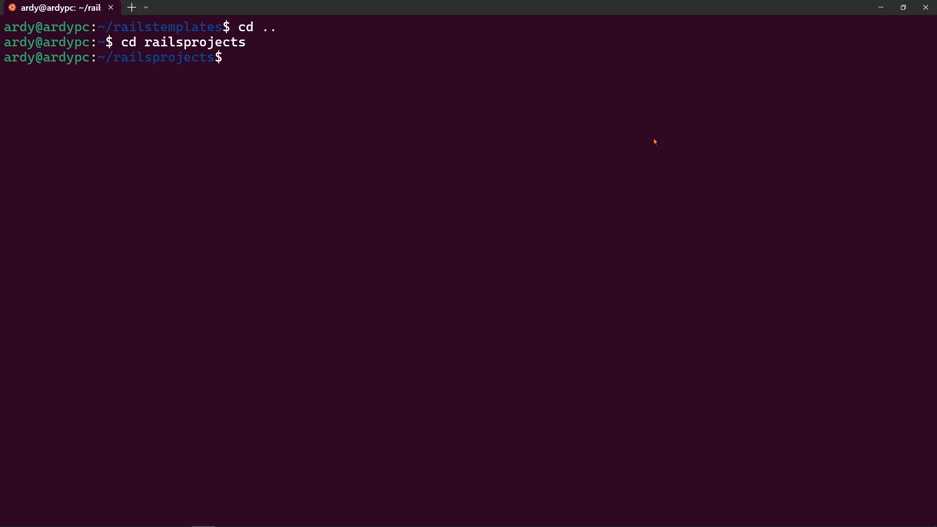
pyautogui.write('rai')
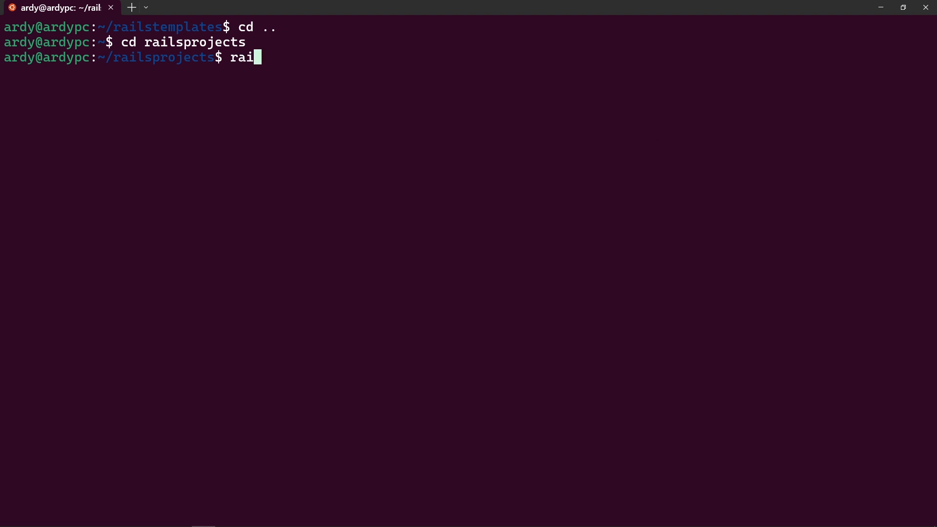
pyautogui.write('ls new post')
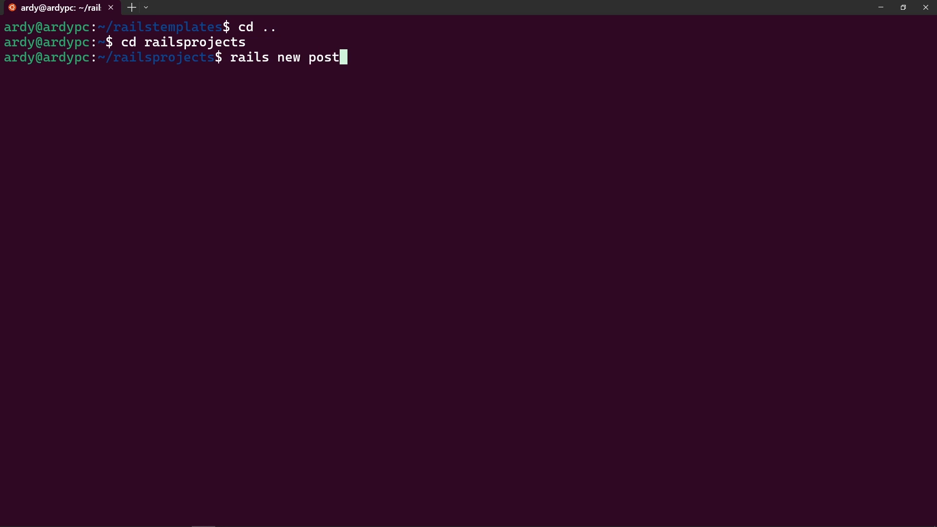
pyautogui.write('er')
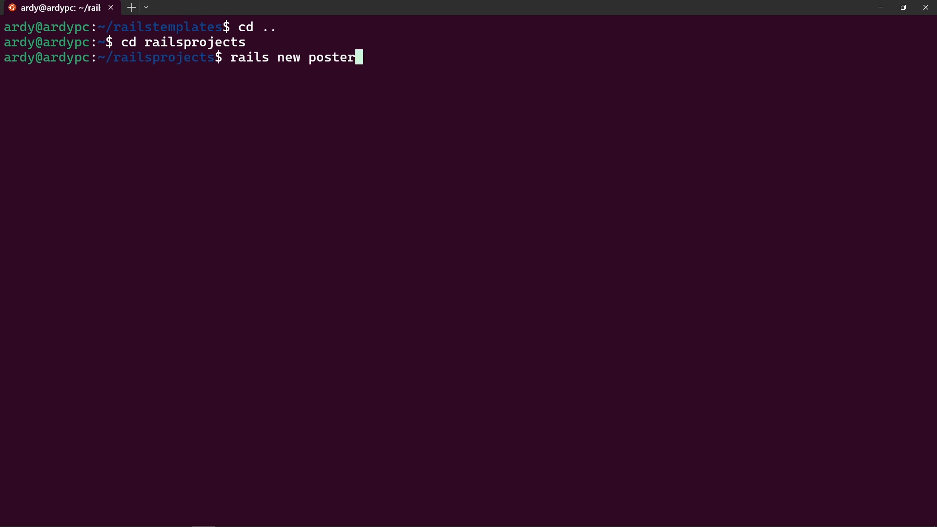
pyautogui.press('Backspace')
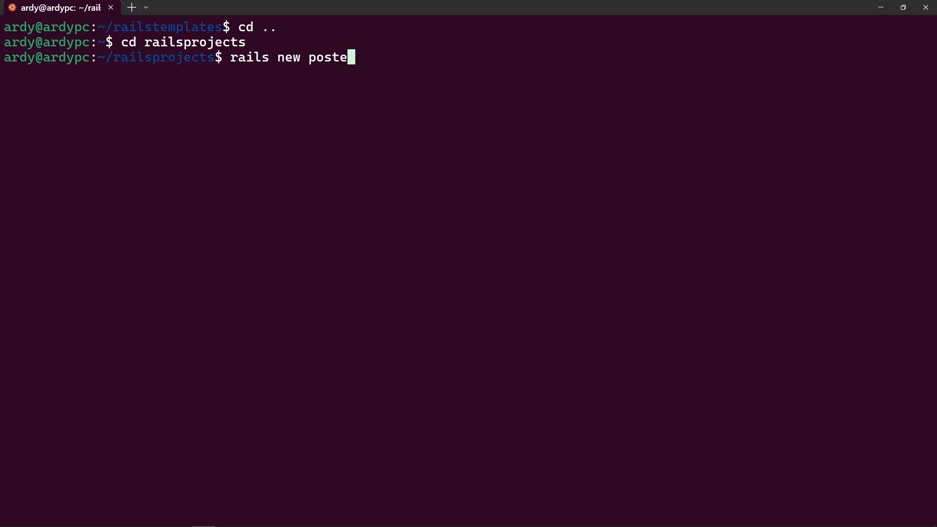
pyautogui.write('blogappl')
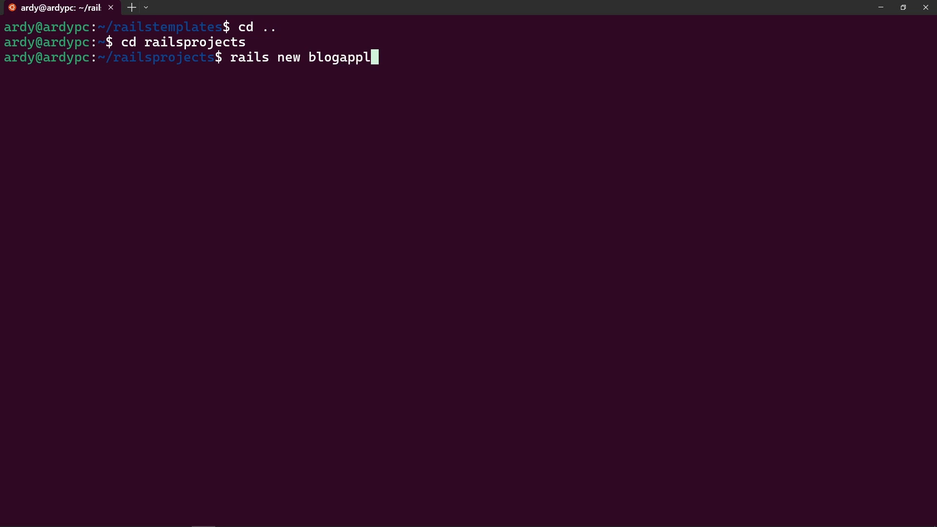
pyautogui.press('Backspace')
pyautogui.write(' -m')
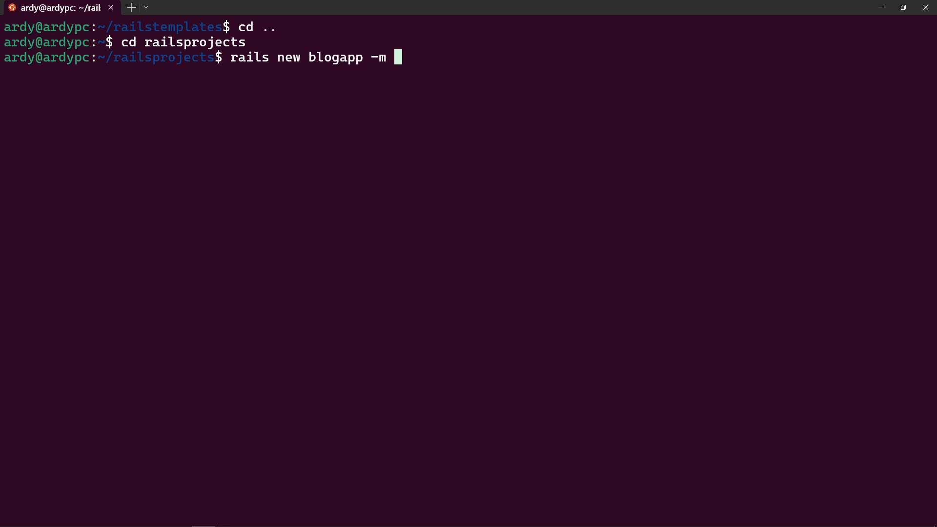
# Step: Finish the command with the railstemplates/post.rb template path
pyautogui.write('railstemplates')
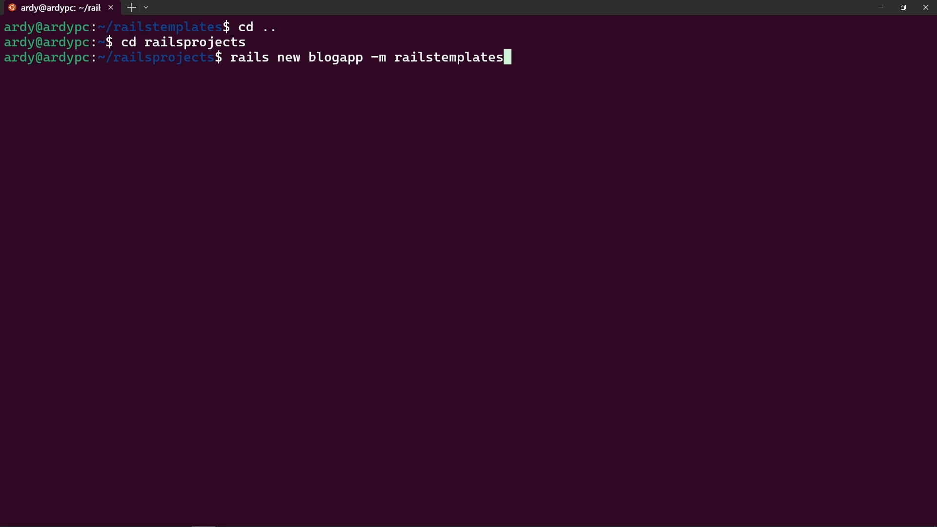
pyautogui.write('/')
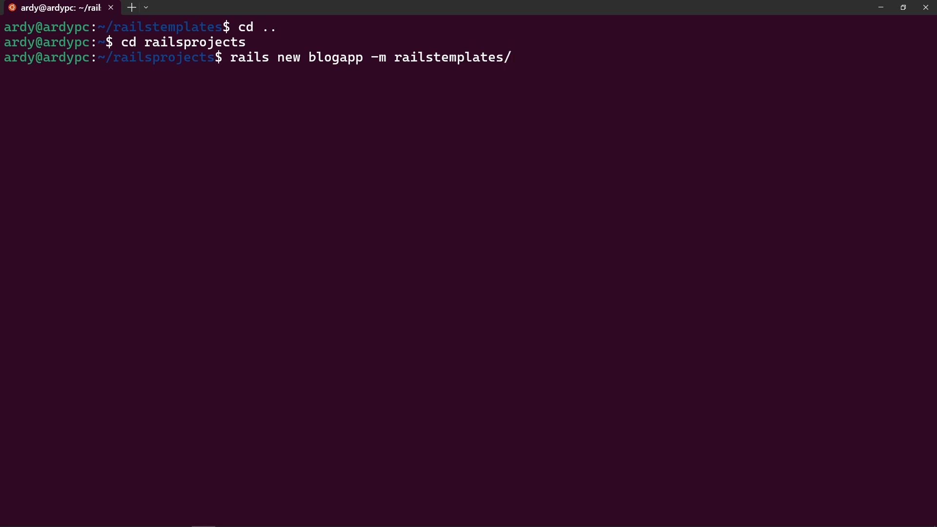
pyautogui.write('post.rb')
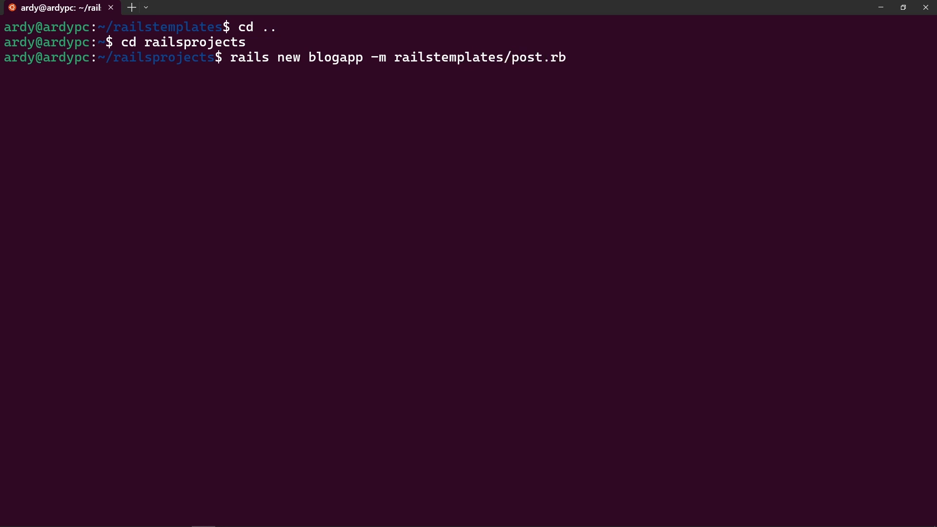
pyautogui.moveTo(394, 57); pyautogui.dragTo(574, 57)
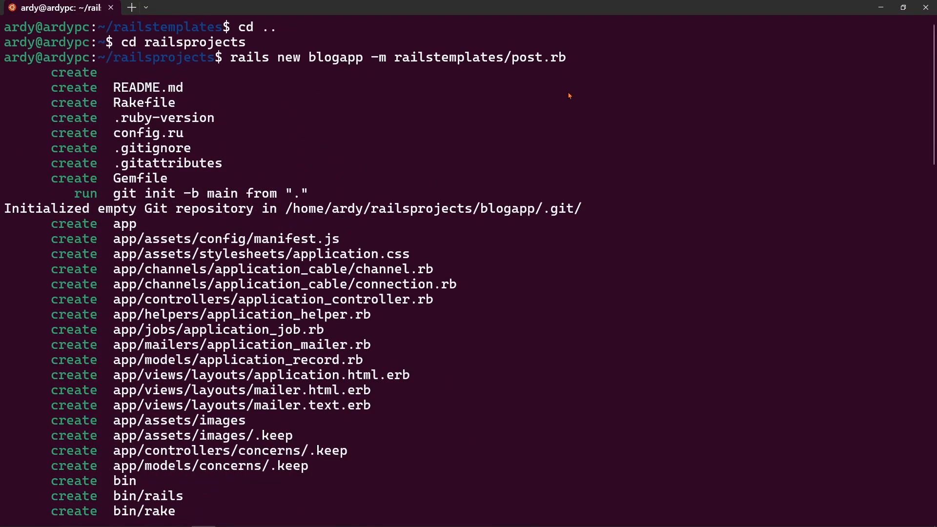
# Step: Find the template load error, then rerun 'rails new blogapp -m railstemplates/post.rb' from the home folder
pyautogui.scroll(-3)
pyautogui.write('cd ..')
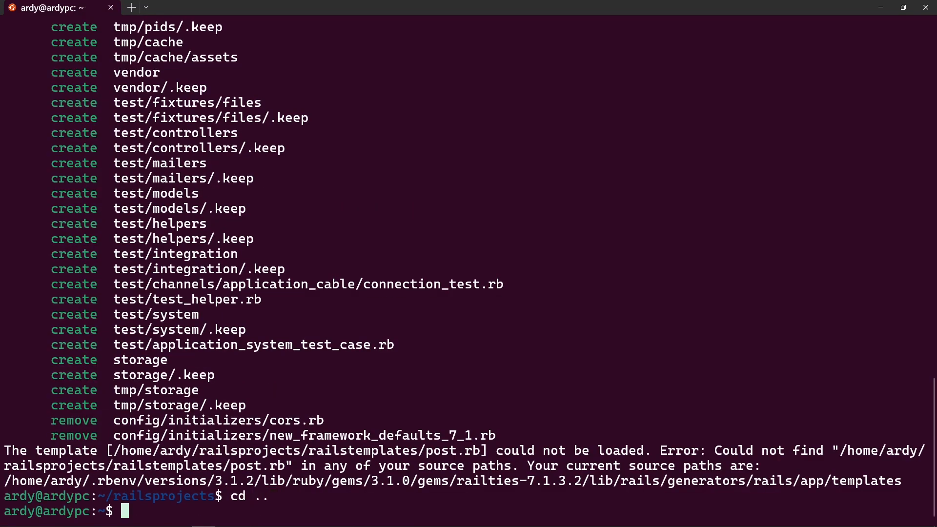
pyautogui.write('rails new blogapp -m railstemplates/post.rb')
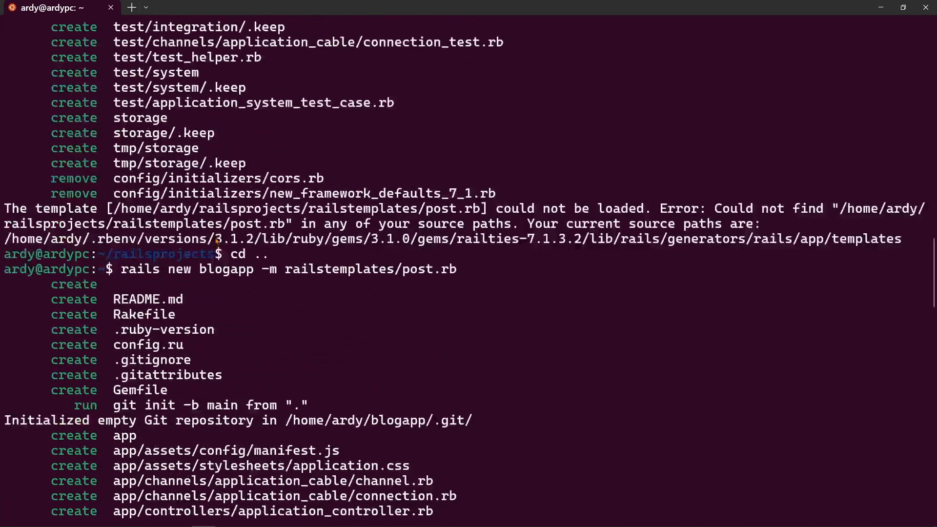
# Step: Review the rails new blogapp output built from the post.rb template
pyautogui.moveTo(197, 269); pyautogui.dragTo(370, 269)
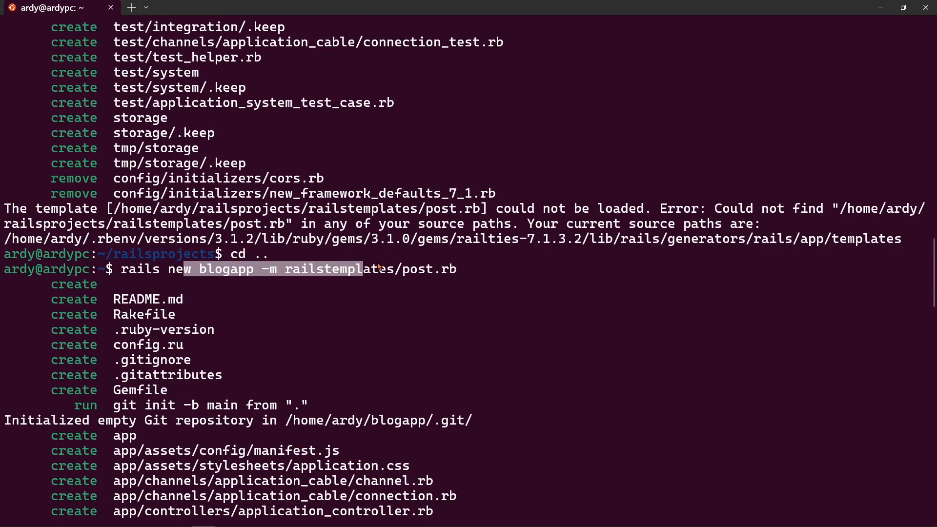
pyautogui.scroll(-3)
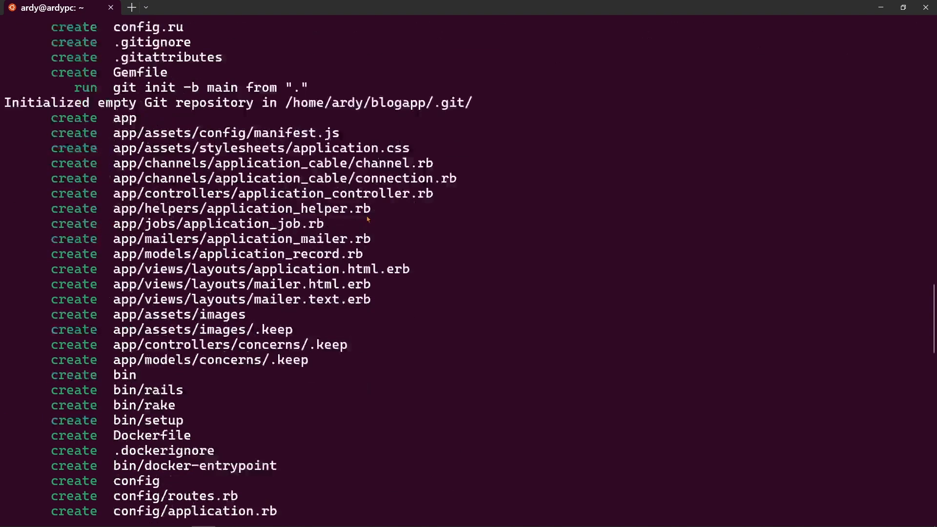
pyautogui.scroll(-3)
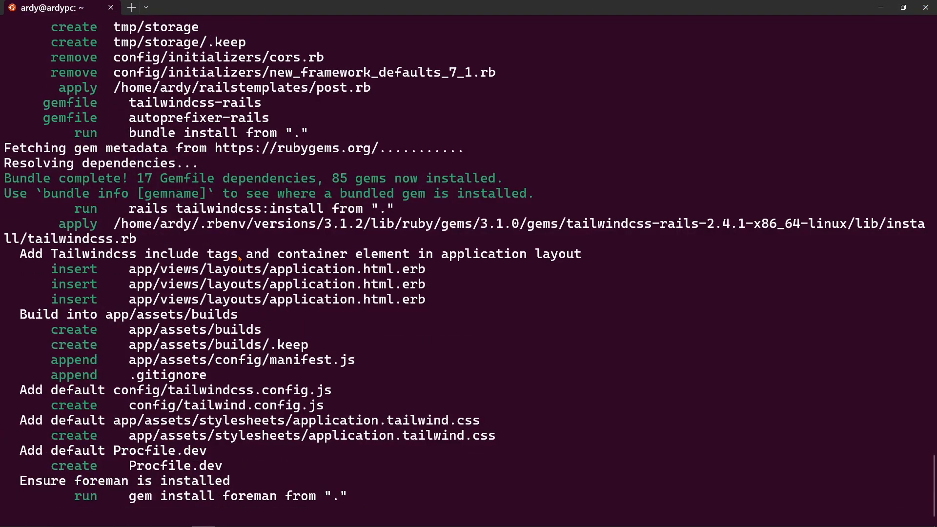
pyautogui.scroll(-3)
pyautogui.write('cd')
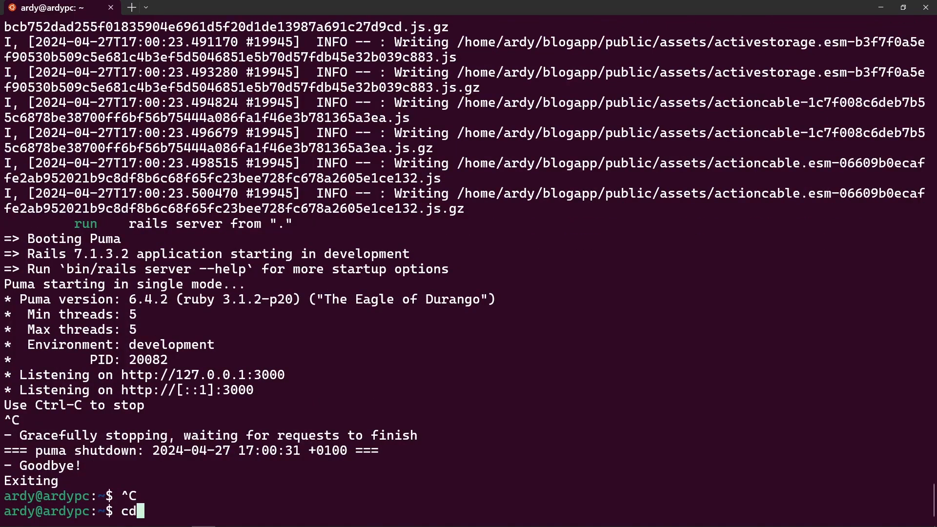
# Step: Start the Rails server from the blogapp folder and launch VS Code on the project
pyautogui.write('blogapp')
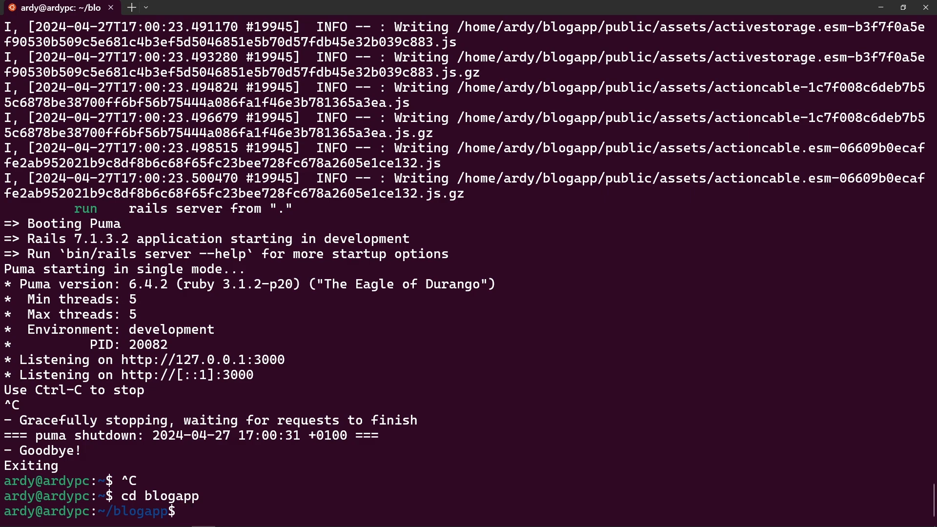
pyautogui.write('rails s')
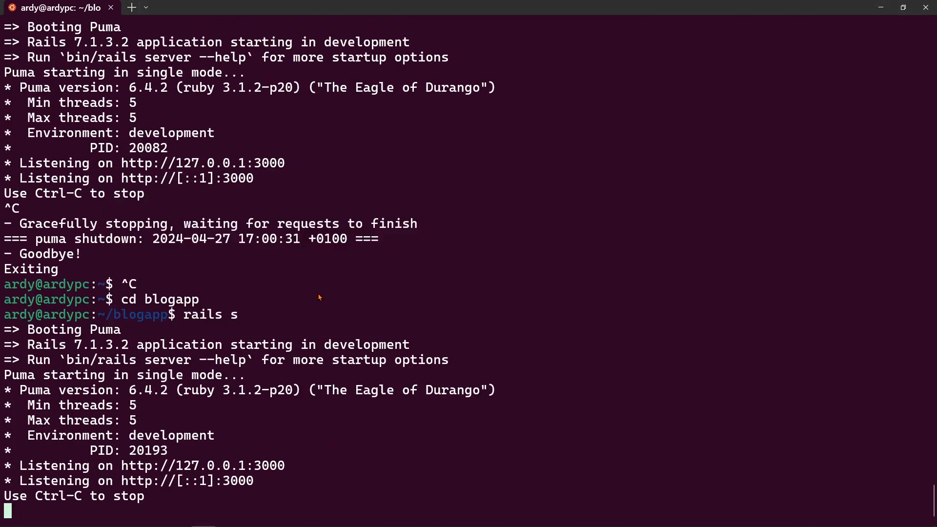
pyautogui.write('code')
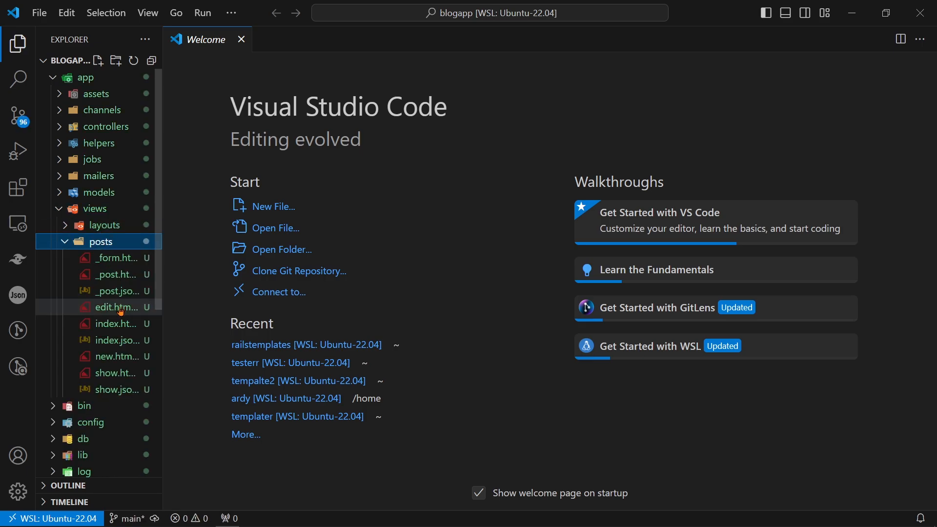
# Step: Inspect the generated posts index view, the form partial and the routes file
pyautogui.doubleClick(114, 323)
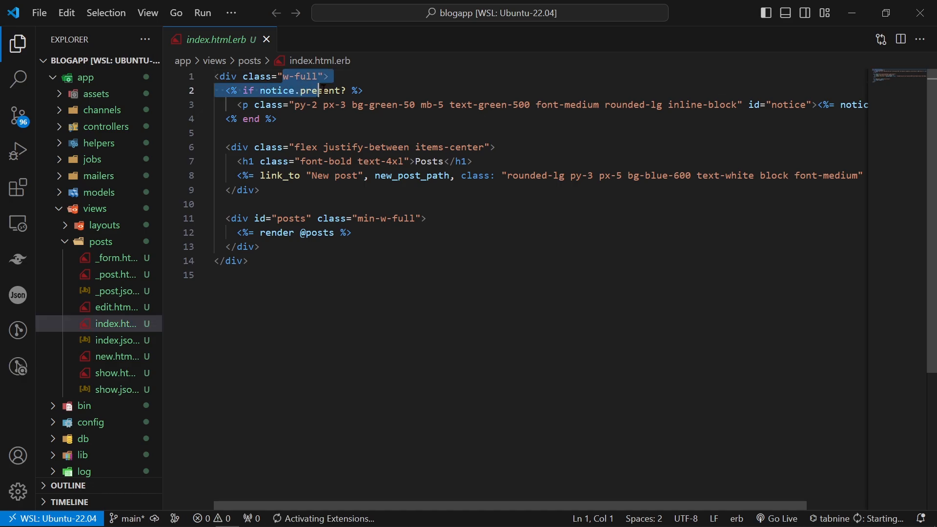
pyautogui.moveTo(308, 90); pyautogui.dragTo(357, 162)
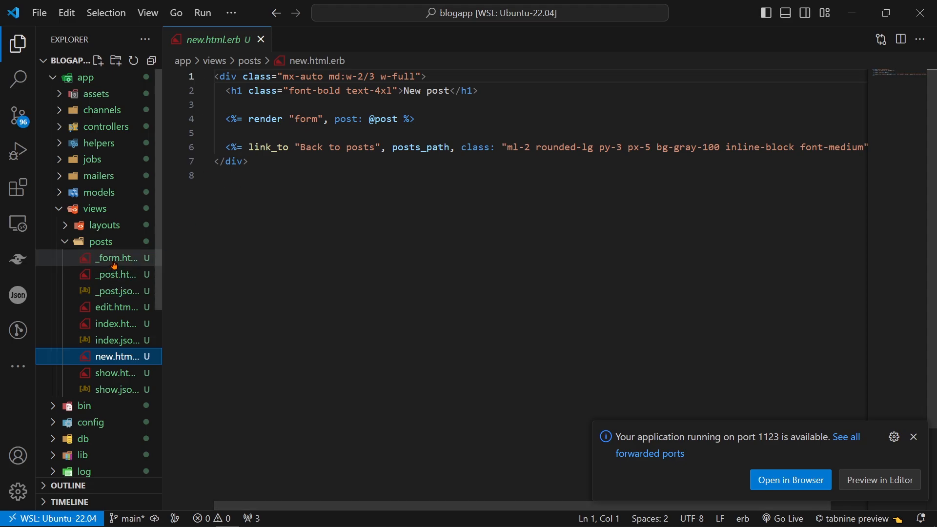
pyautogui.click(114, 258)
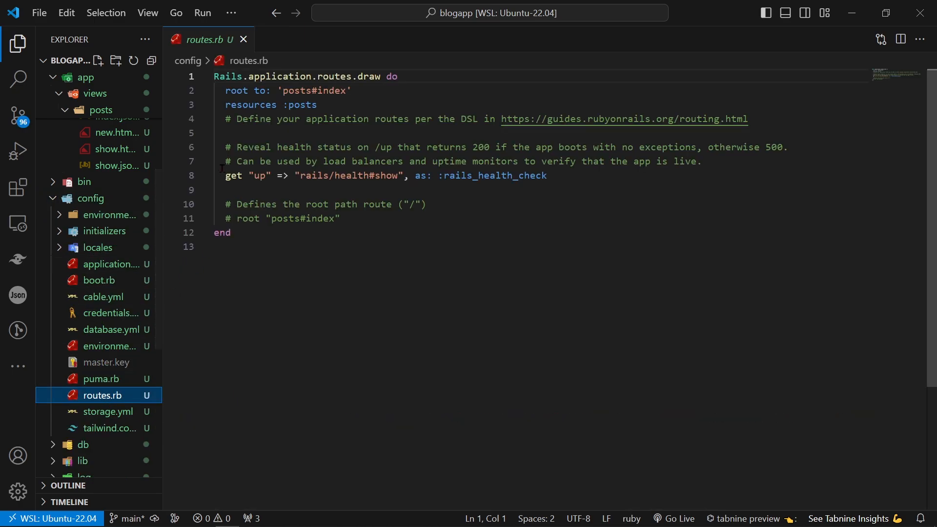
pyautogui.click(234, 90)
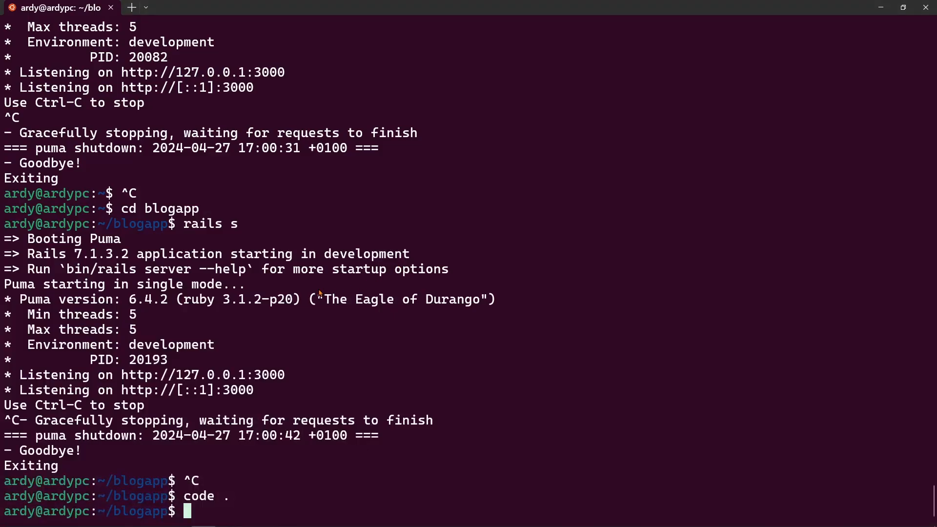
# Step: Restart the blogapp Rails server
pyautogui.write('rails')
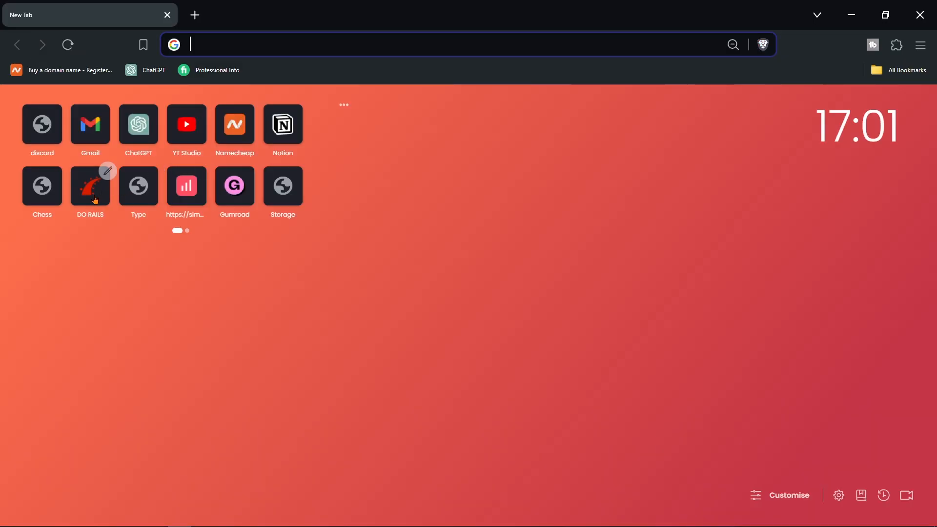
# Step: At 127.0.0.1:3000, create a post titled 'Worst Post Ever' and return to the posts list
pyautogui.write('127.0.0.1:3000')
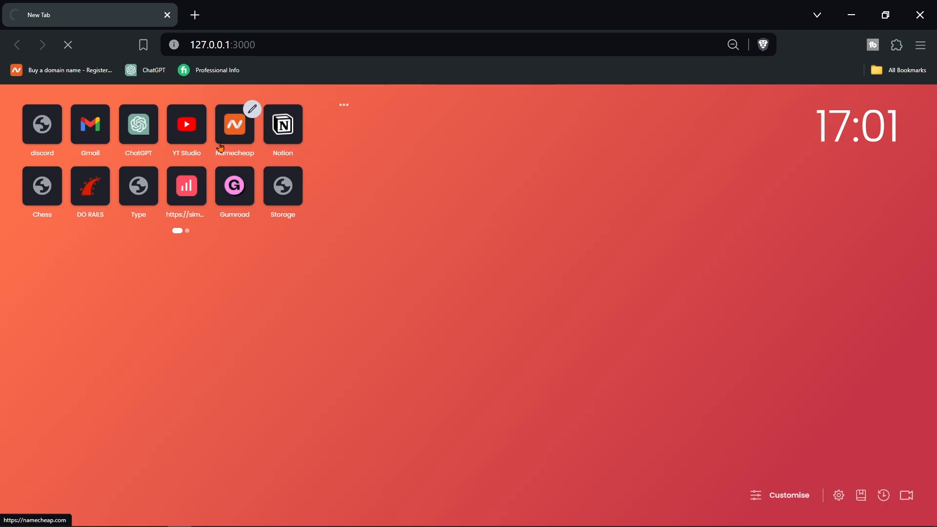
pyautogui.moveTo(234, 123)
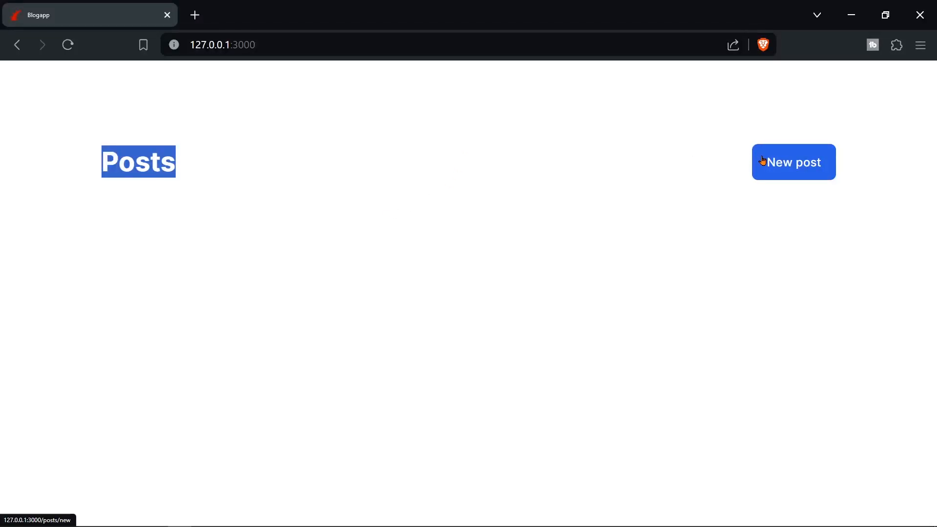
pyautogui.click(793, 162)
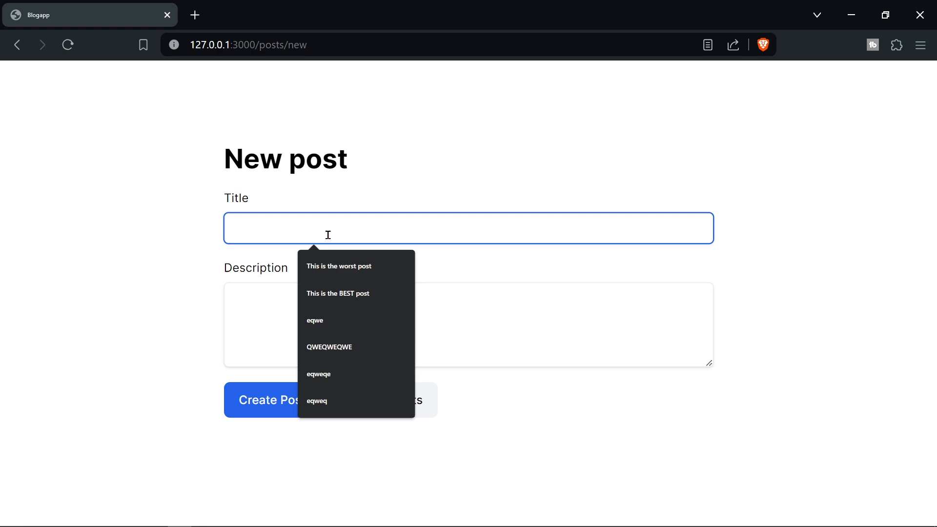
pyautogui.write('Worst Post')
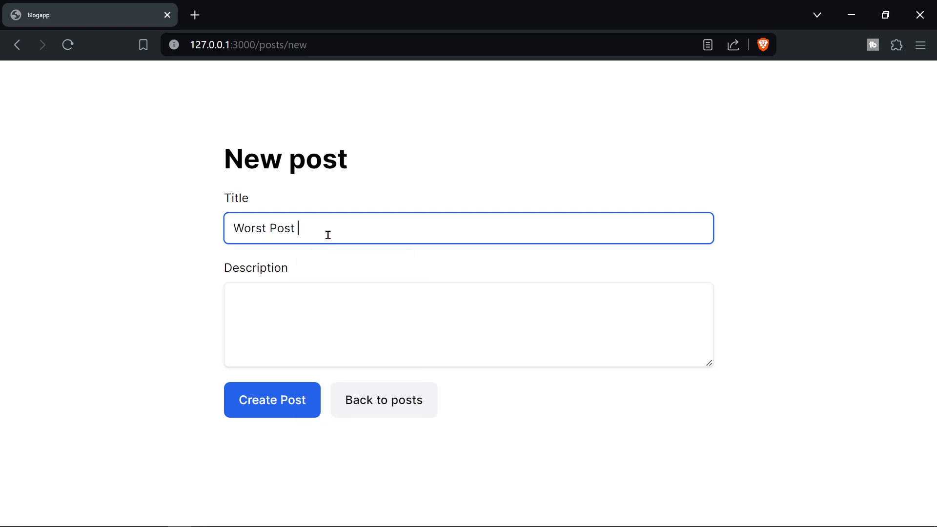
pyautogui.click(272, 399)
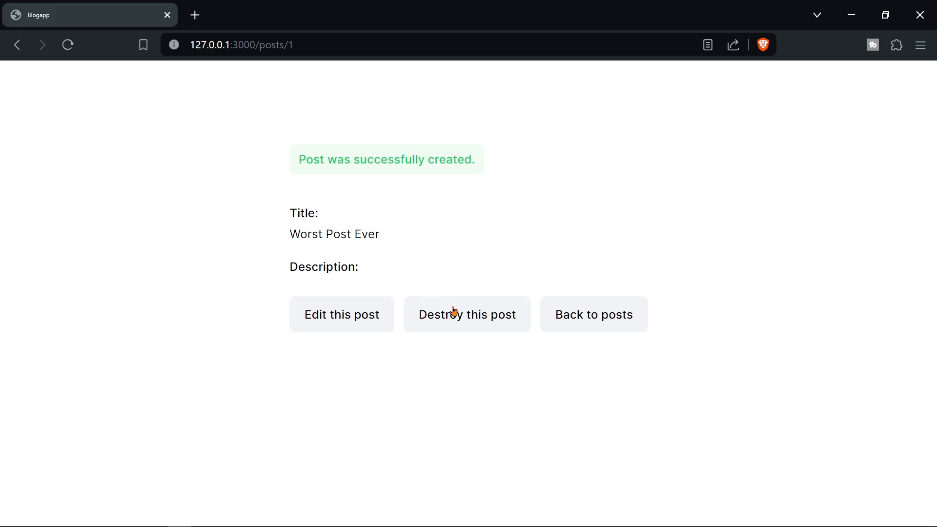
pyautogui.click(466, 314)
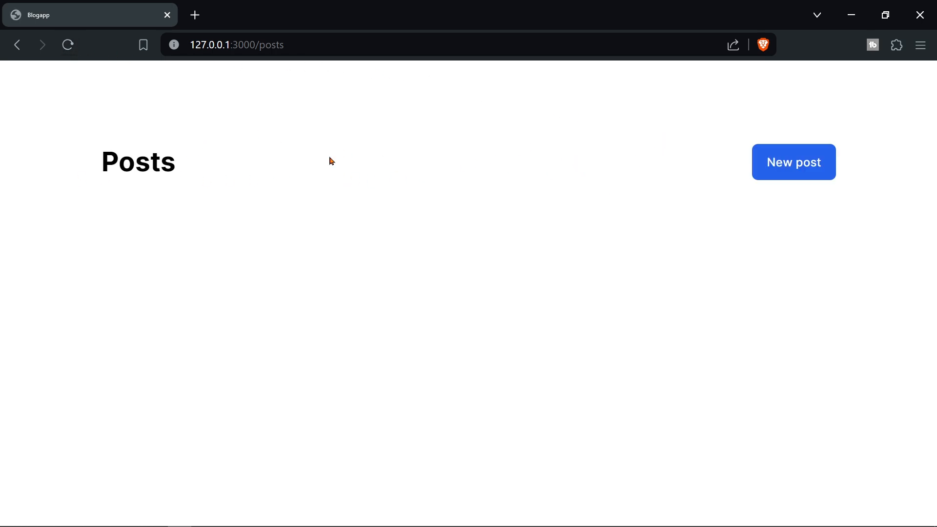
pyautogui.moveTo(318, 156)
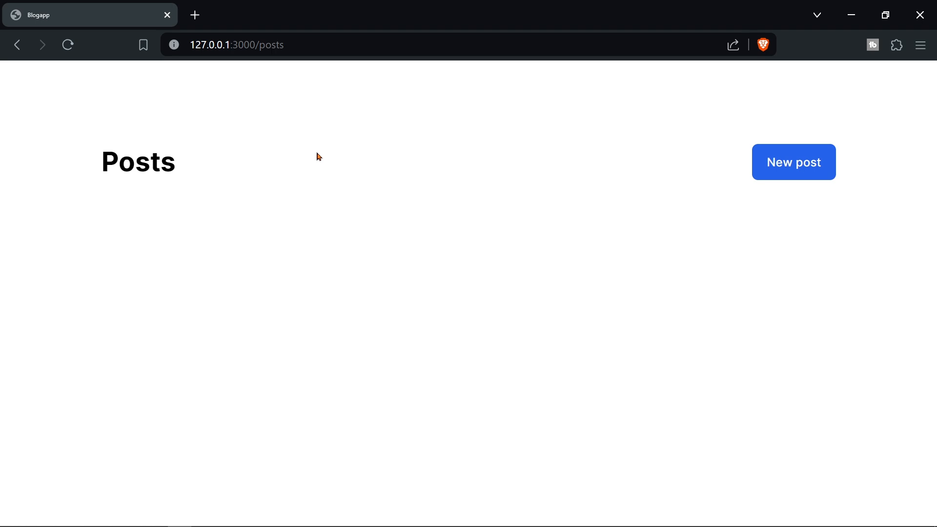
pyautogui.moveTo(469, 220)
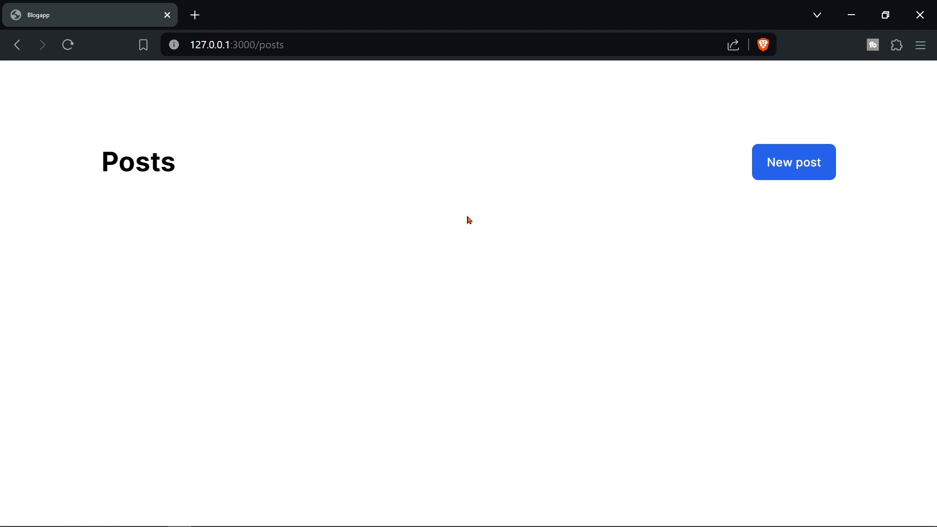